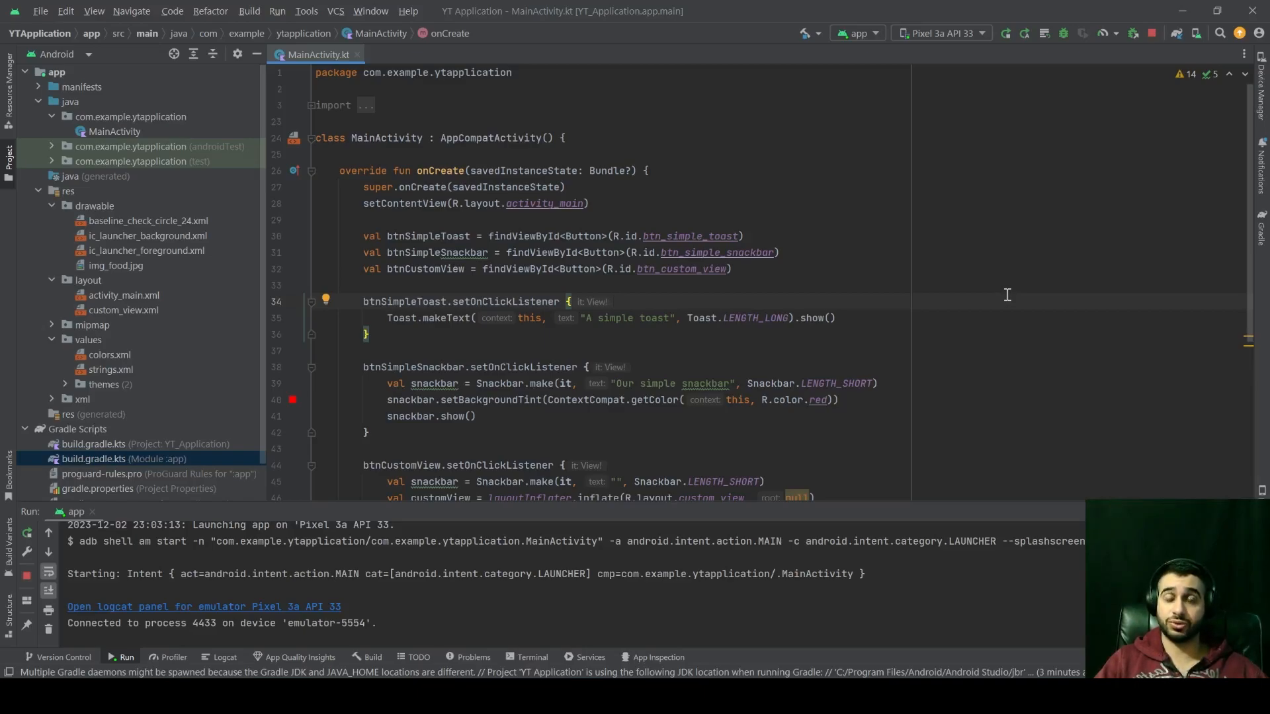
# Locate build.gradle.kts (Module :app) under Gradle Scripts in the Project panel.
pyautogui.scroll(-3)
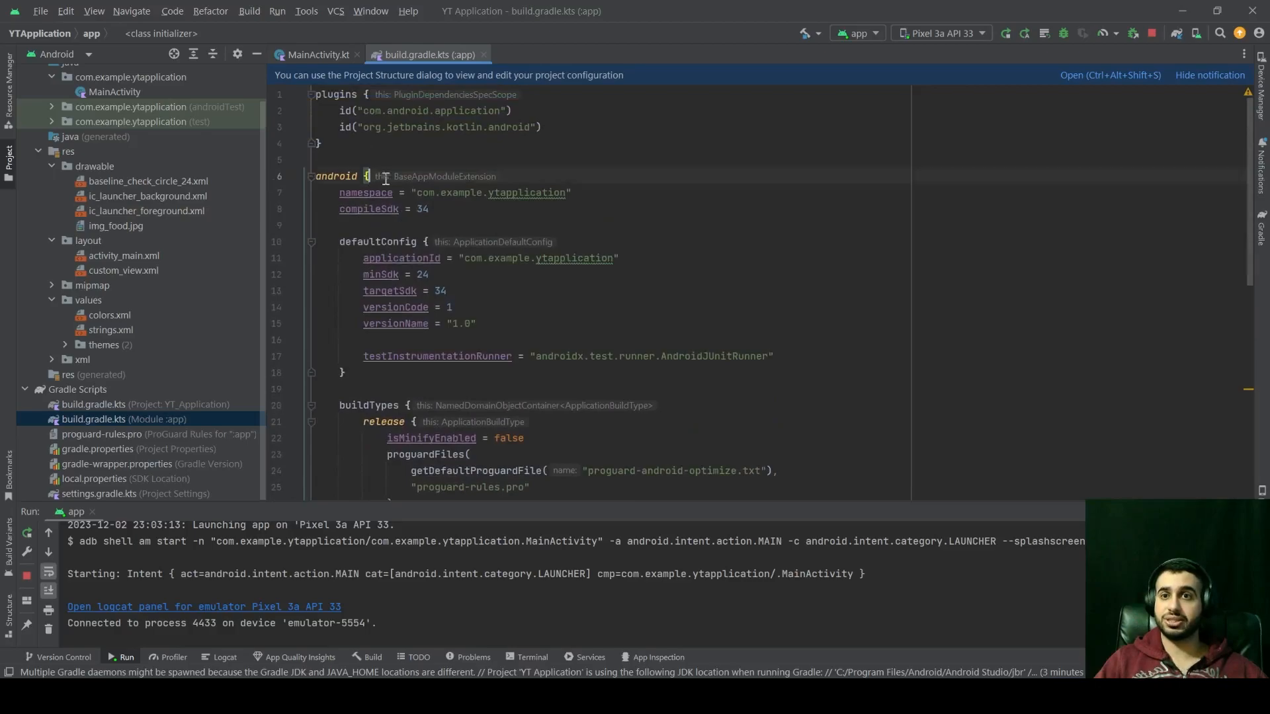
# Add buildFeatures { viewBinding = true } after kotlinOptions and sync the project.
pyautogui.scroll(-3)
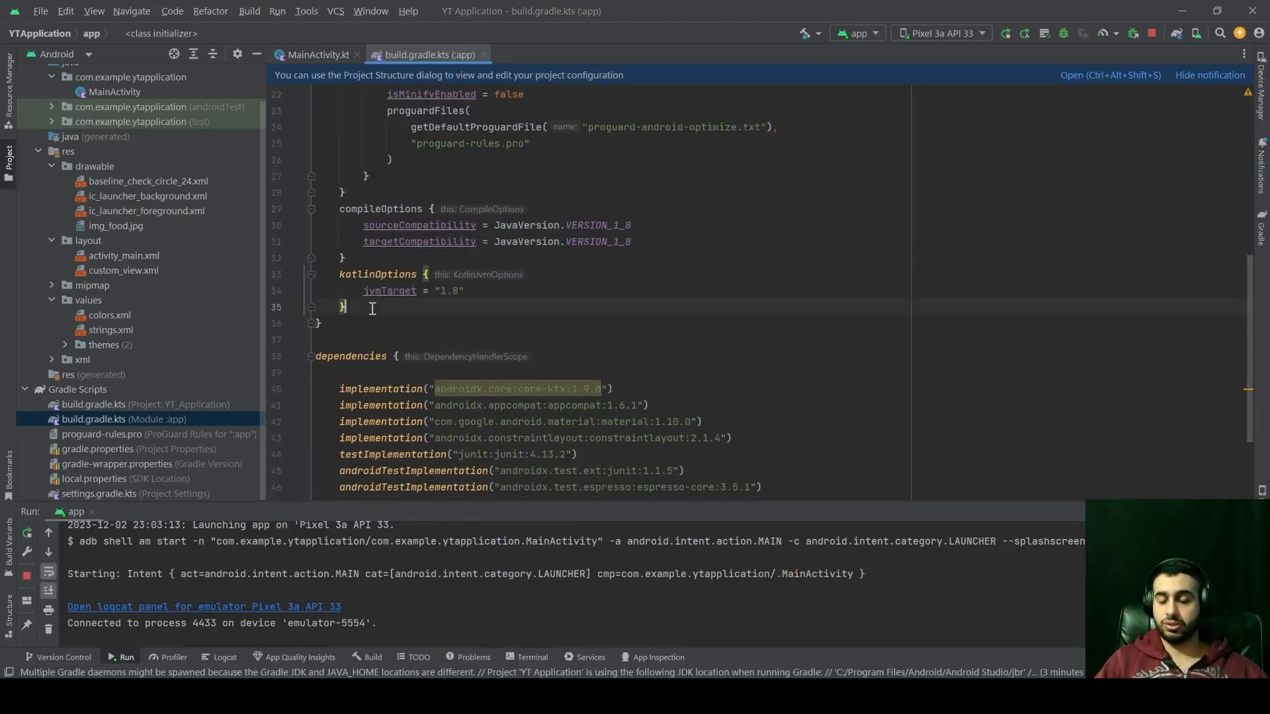
pyautogui.write('b')
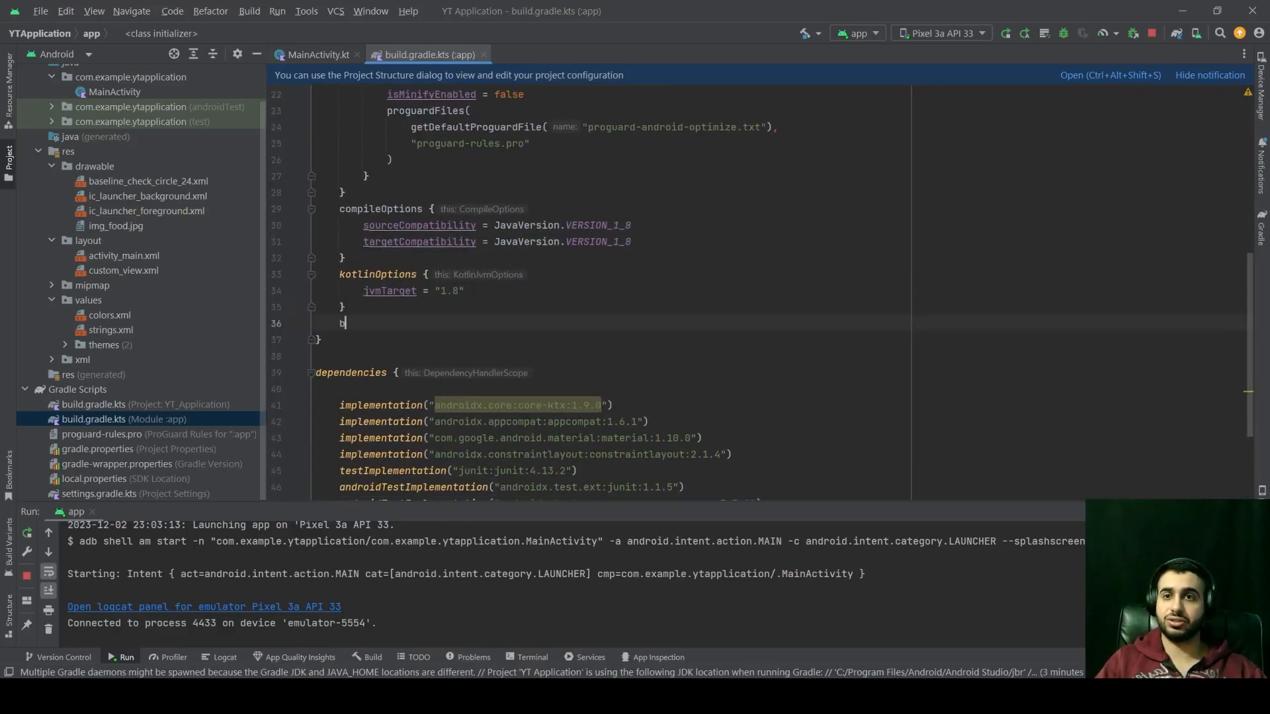
pyautogui.write('uildFeatures {')
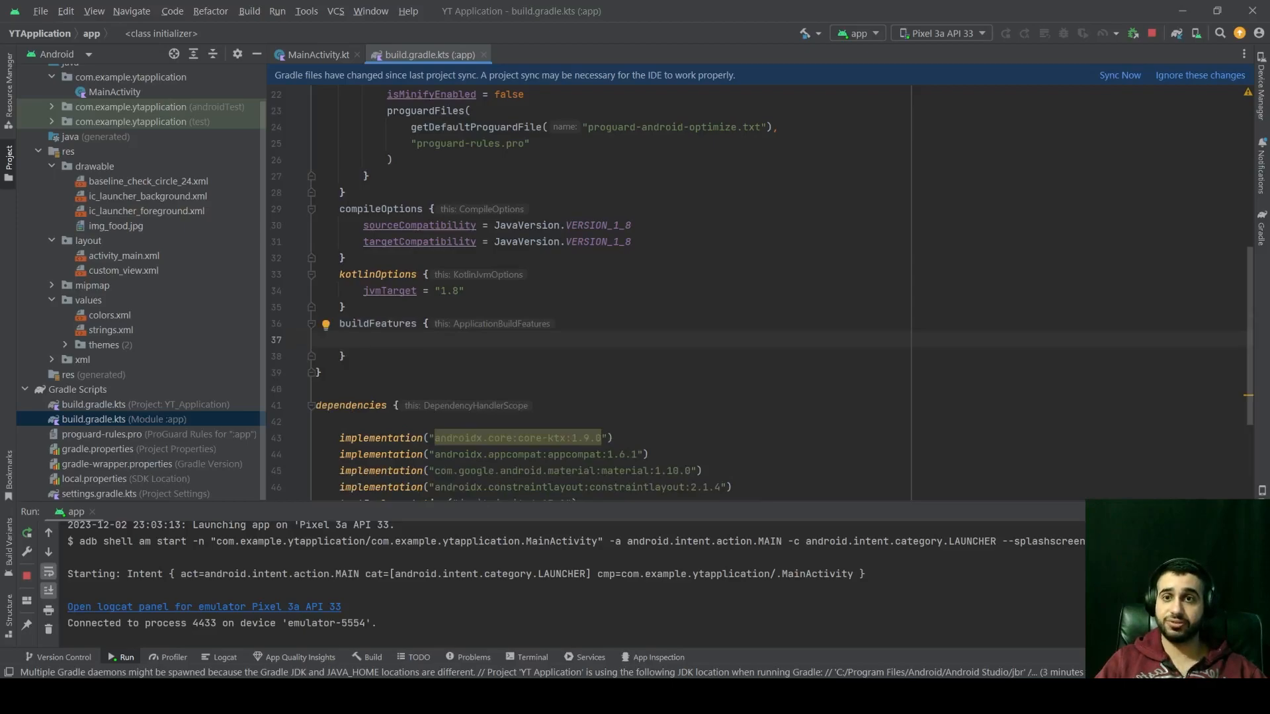
pyautogui.write('viewBinding =')
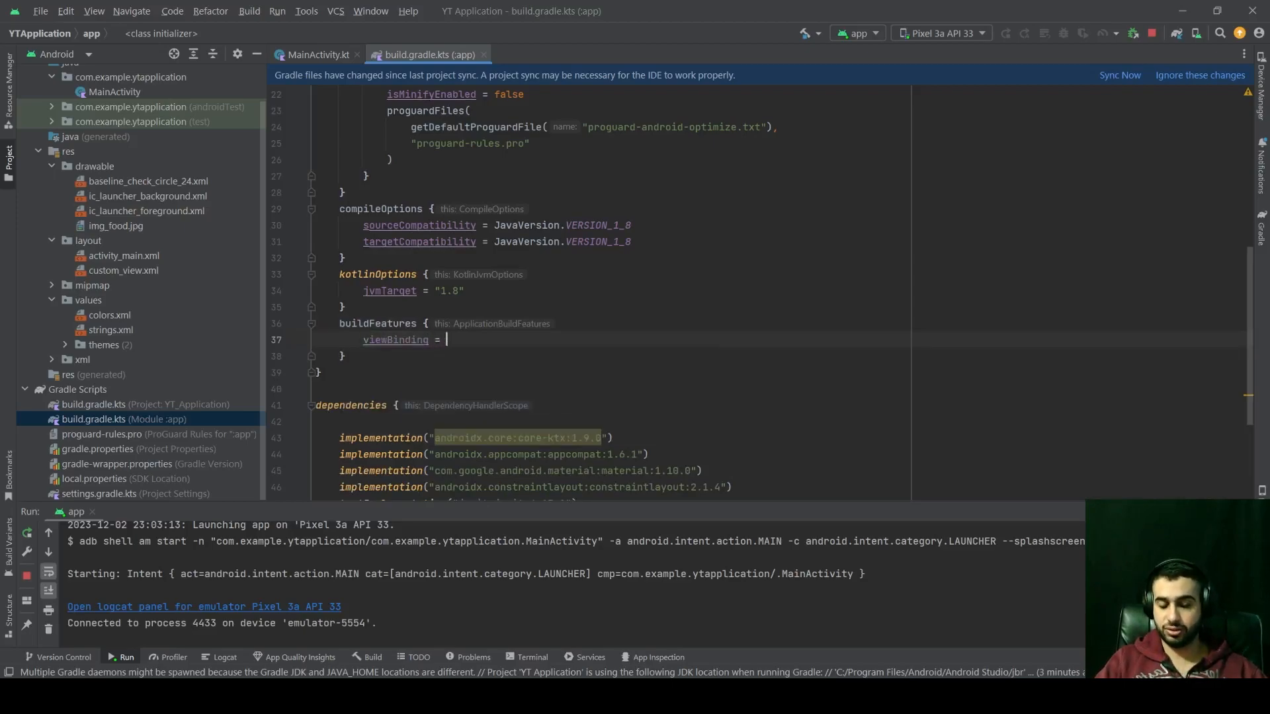
pyautogui.write('true')
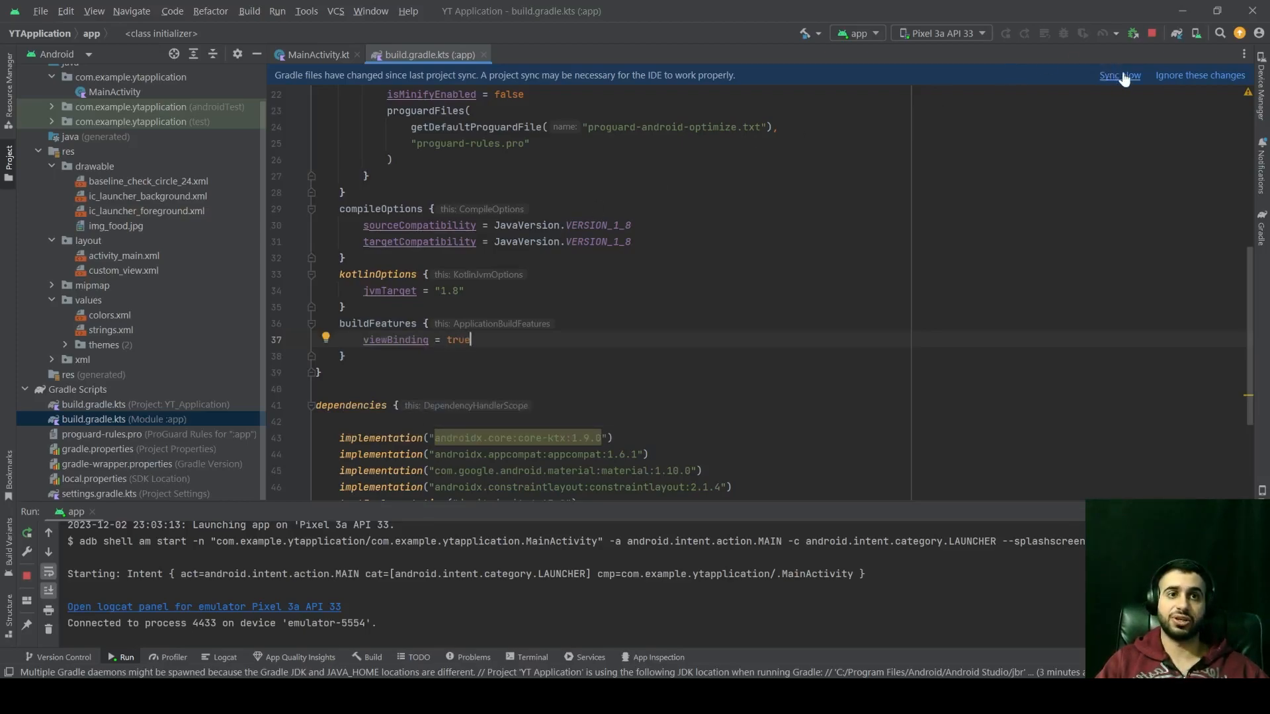
pyautogui.click(1119, 74)
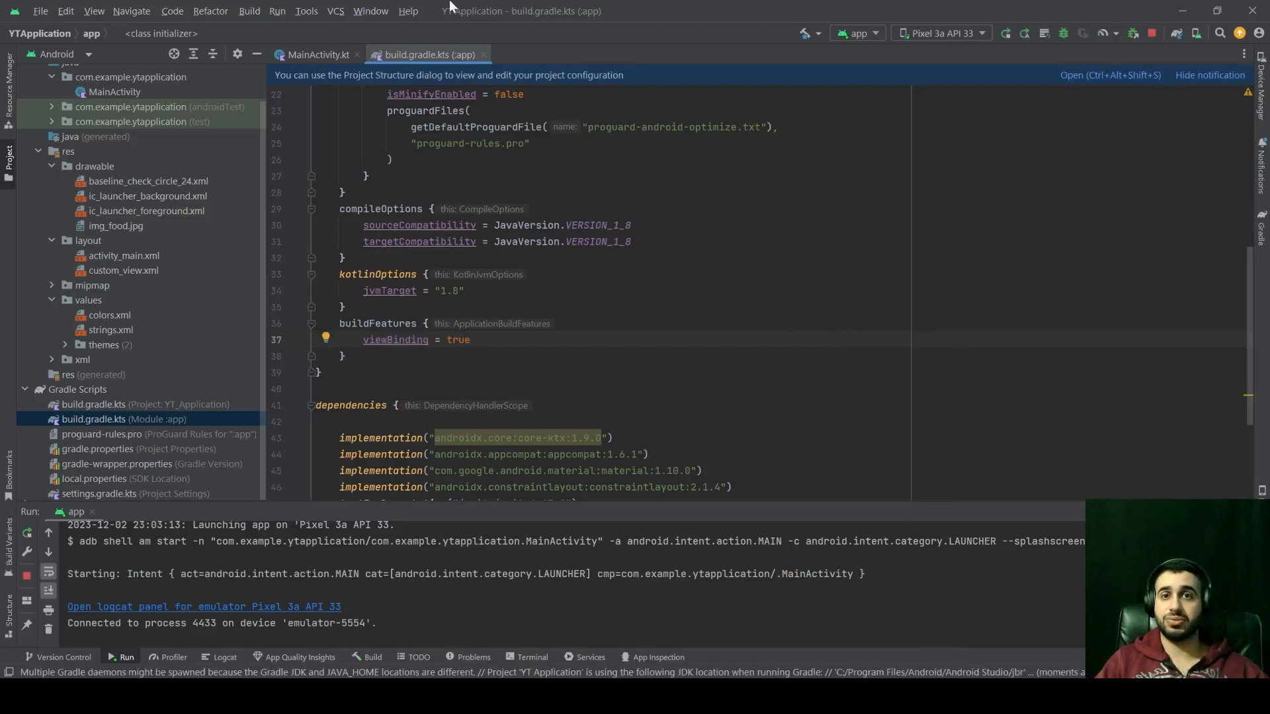
pyautogui.moveTo(317, 54)
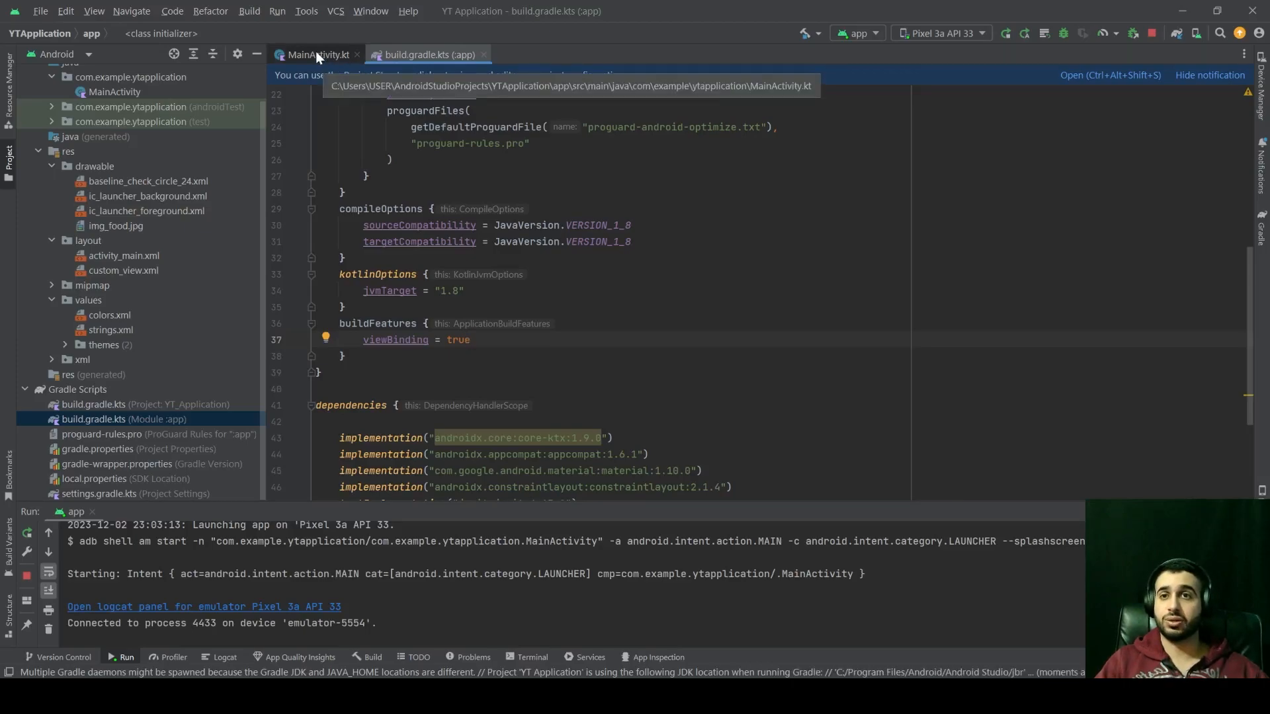
# Declare private lateinit var binding: ActivityMainBinding in MainActivity.
pyautogui.click(317, 54)
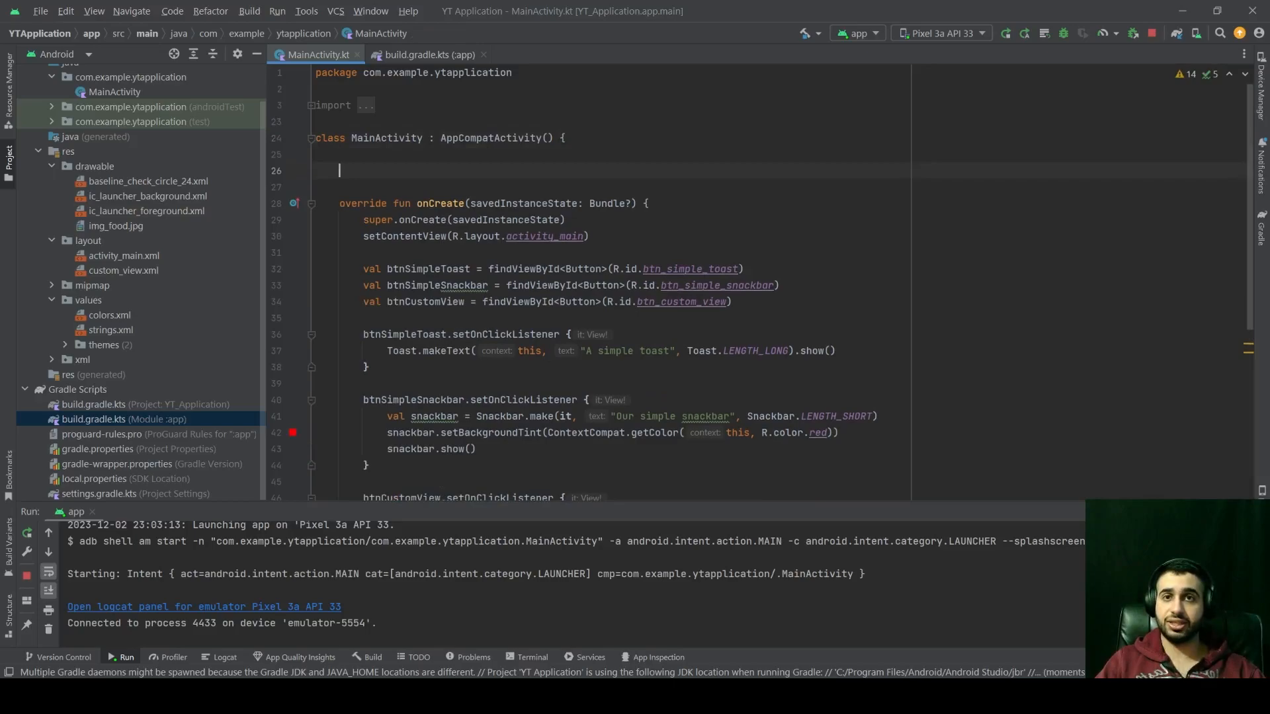
pyautogui.write('private la')
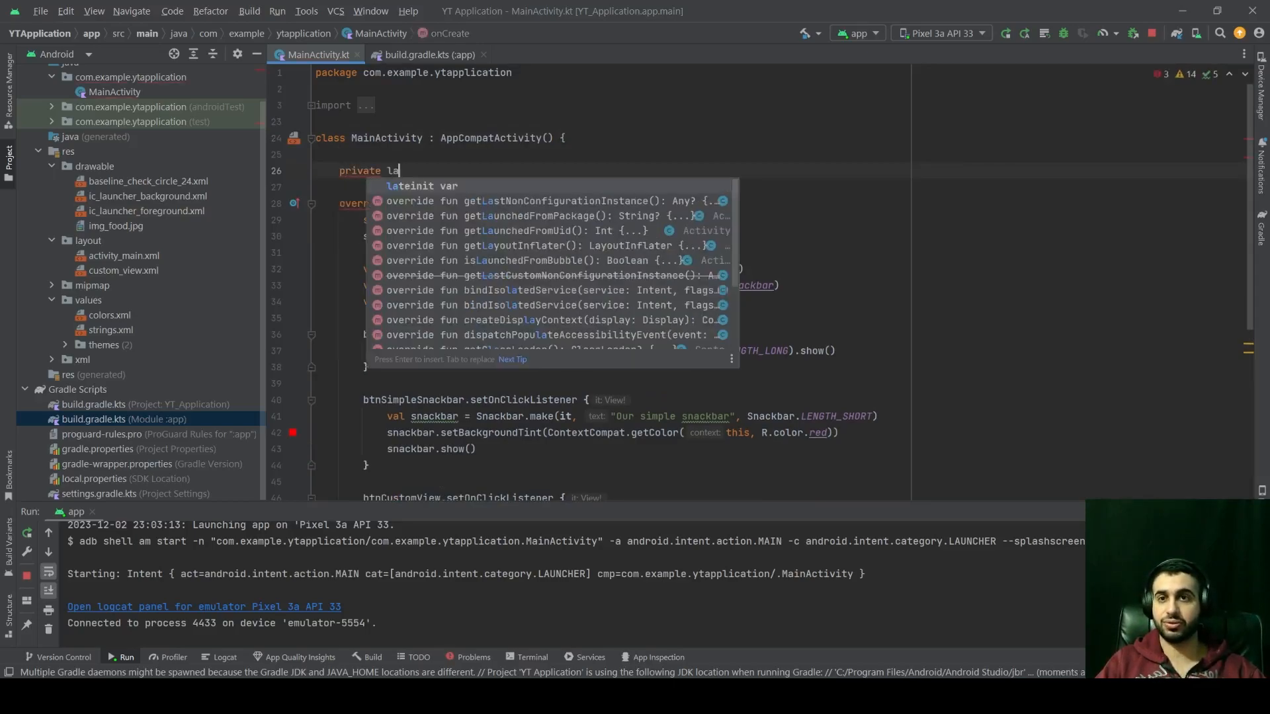
pyautogui.write('teinit var binding')
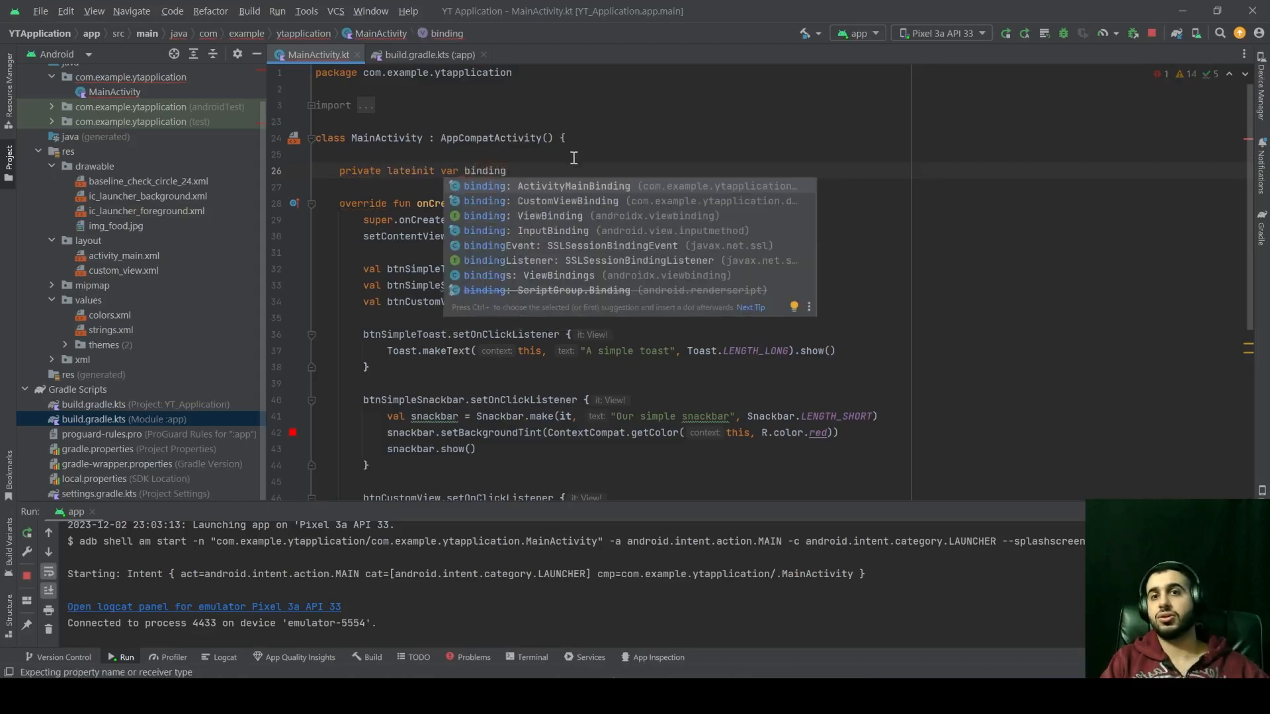
pyautogui.click(572, 185)
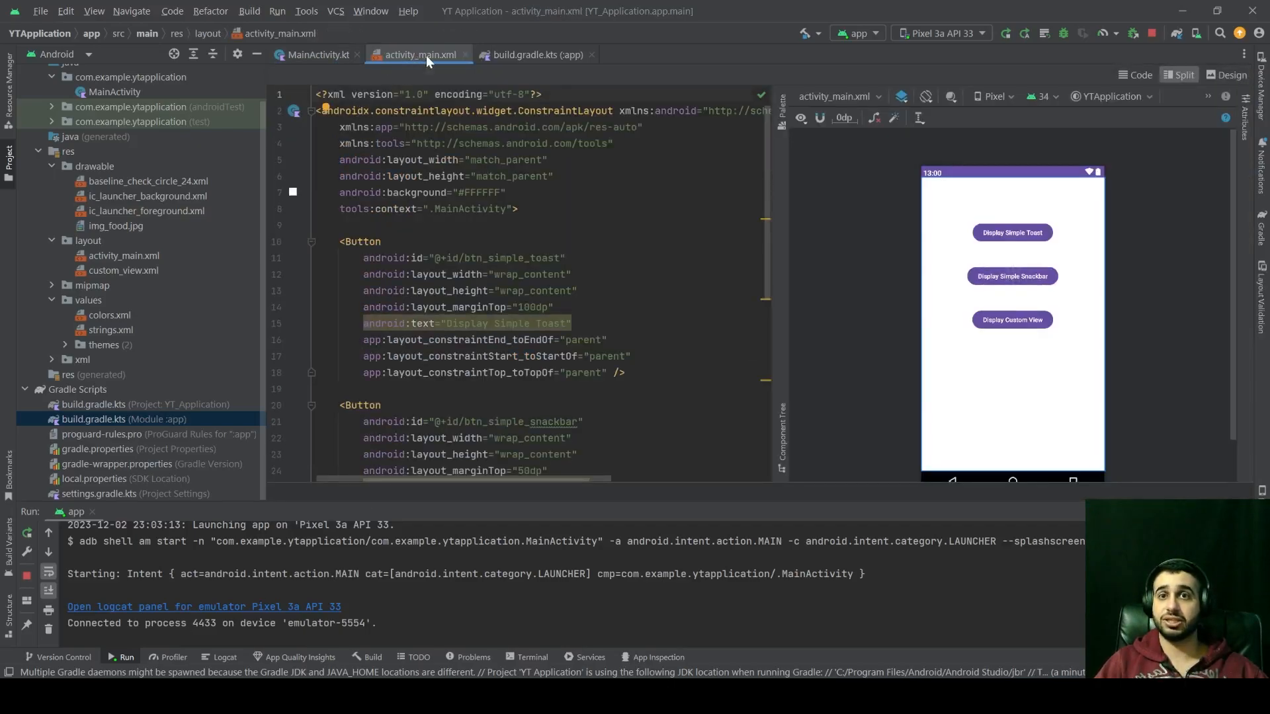
pyautogui.moveTo(419, 54)
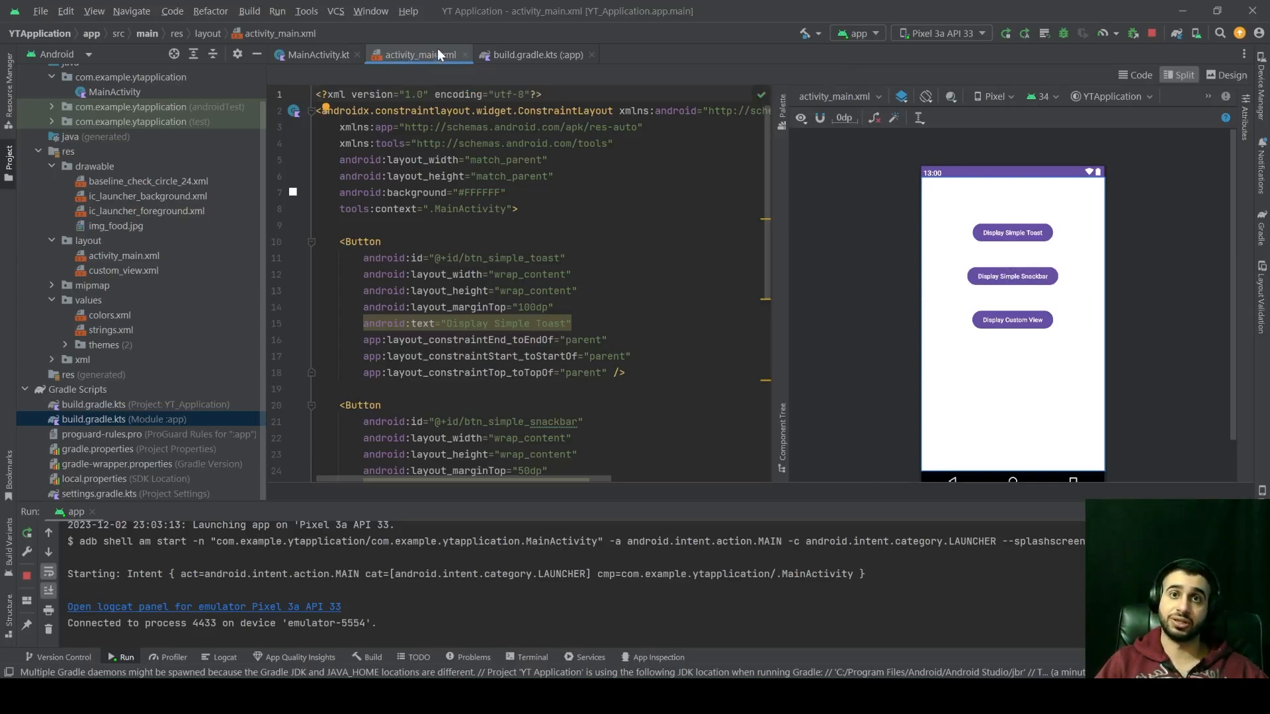
pyautogui.moveTo(420, 54)
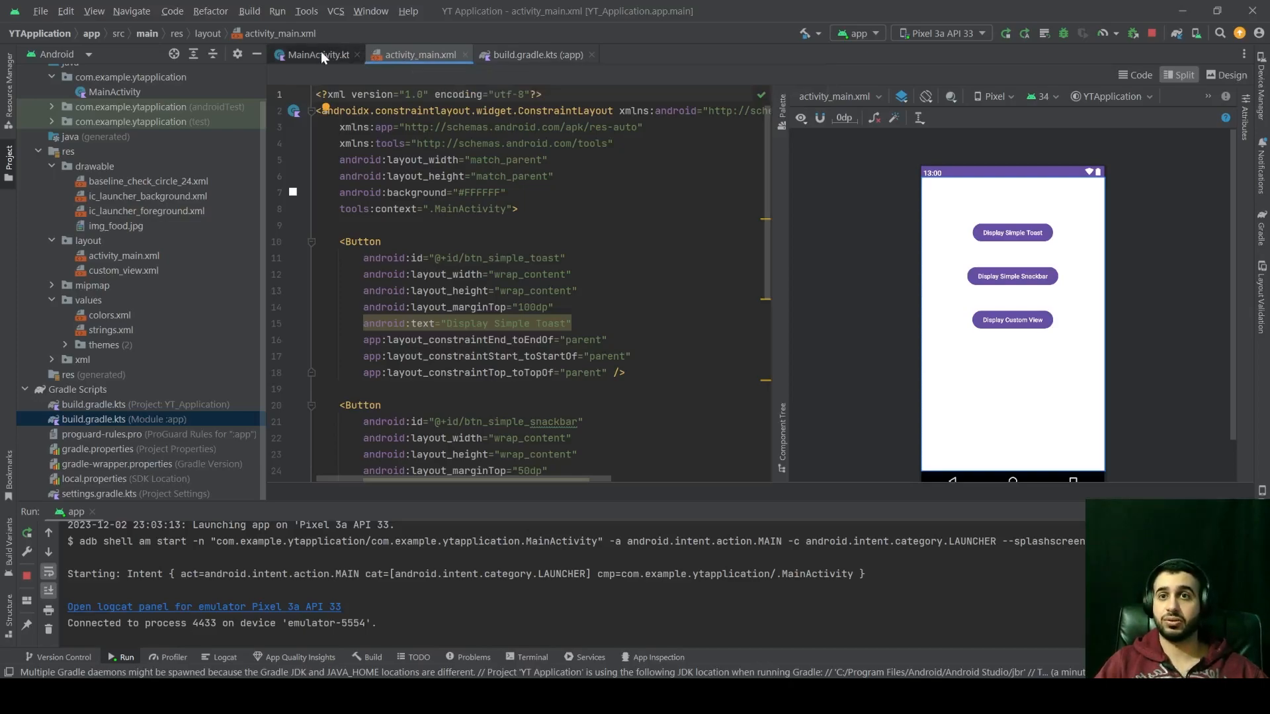
# Return from the activity_main layout to the MainActivity source.
pyautogui.click(317, 54)
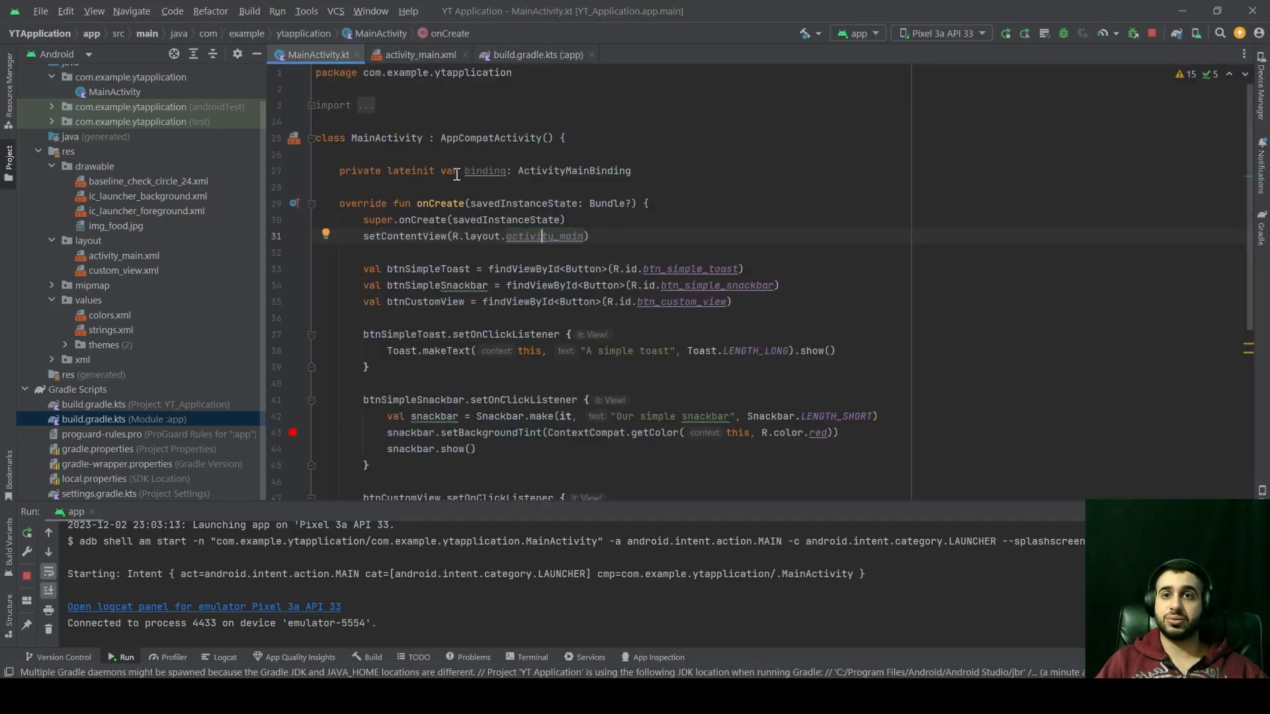
# Assign binding = ActivityMainBinding.inflate(layoutInflater) after super.onCreate.
pyautogui.doubleClick(485, 171)
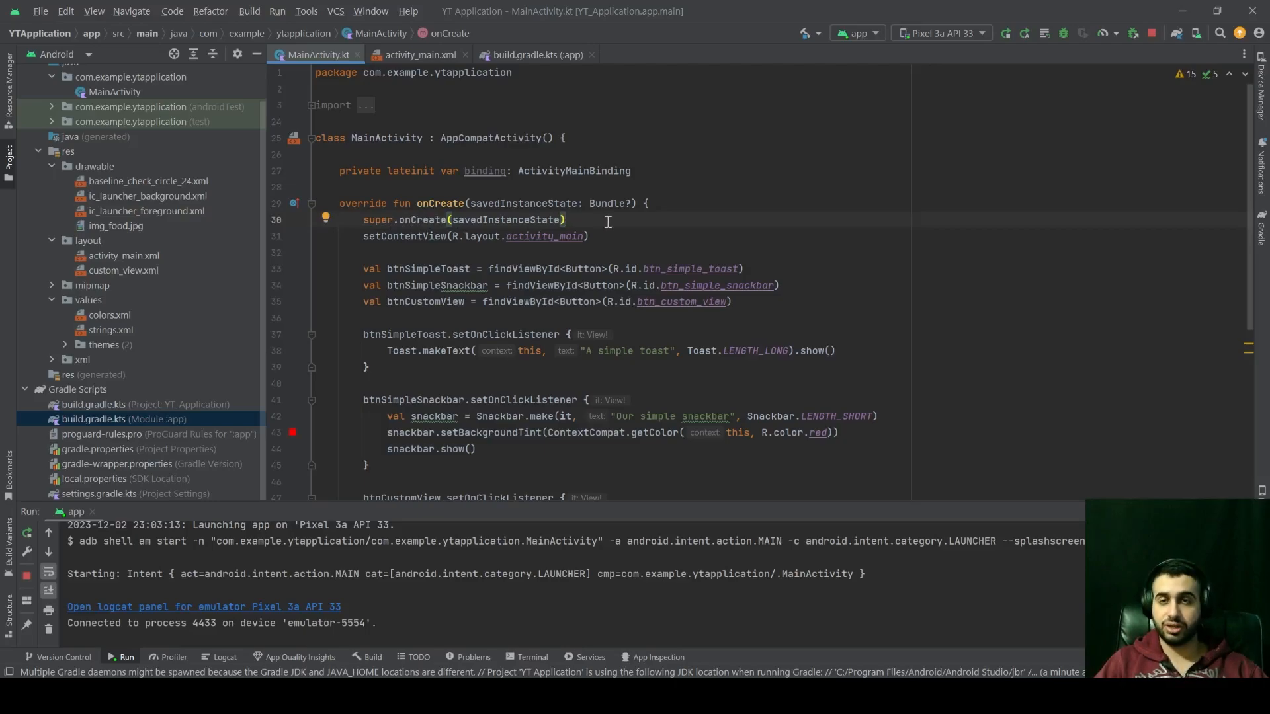
pyautogui.write('bin')
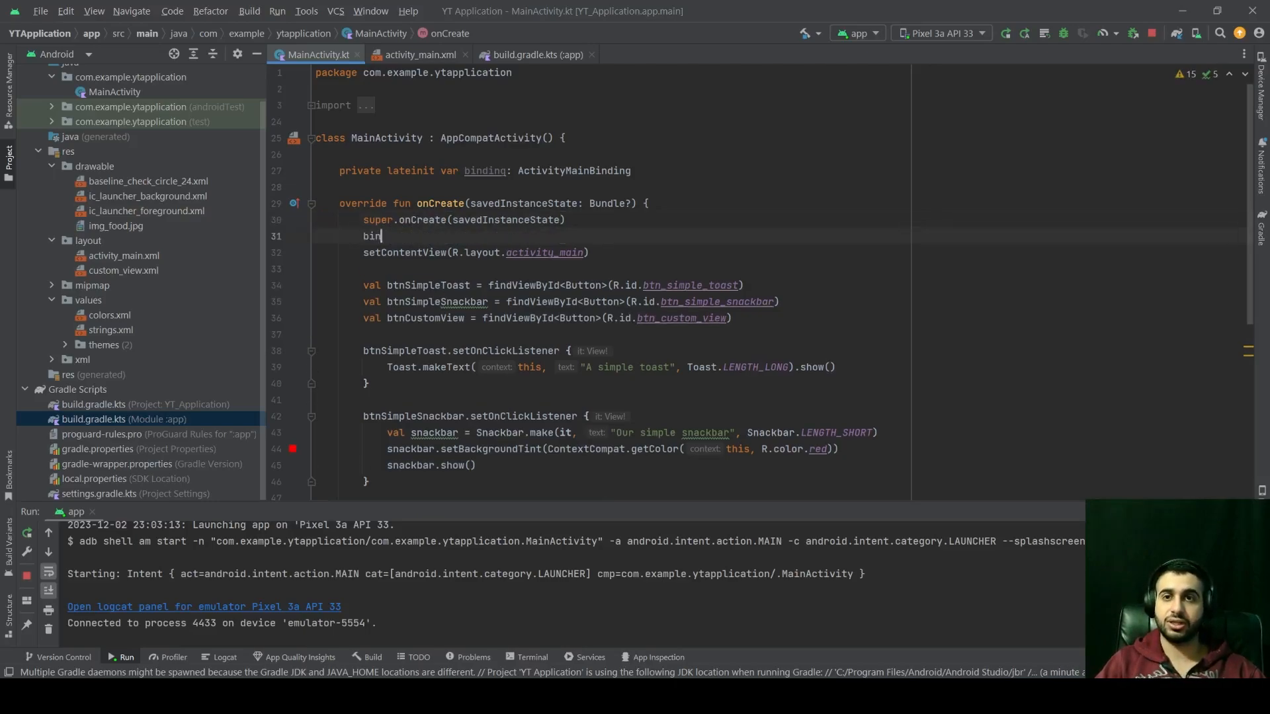
pyautogui.write('bin')
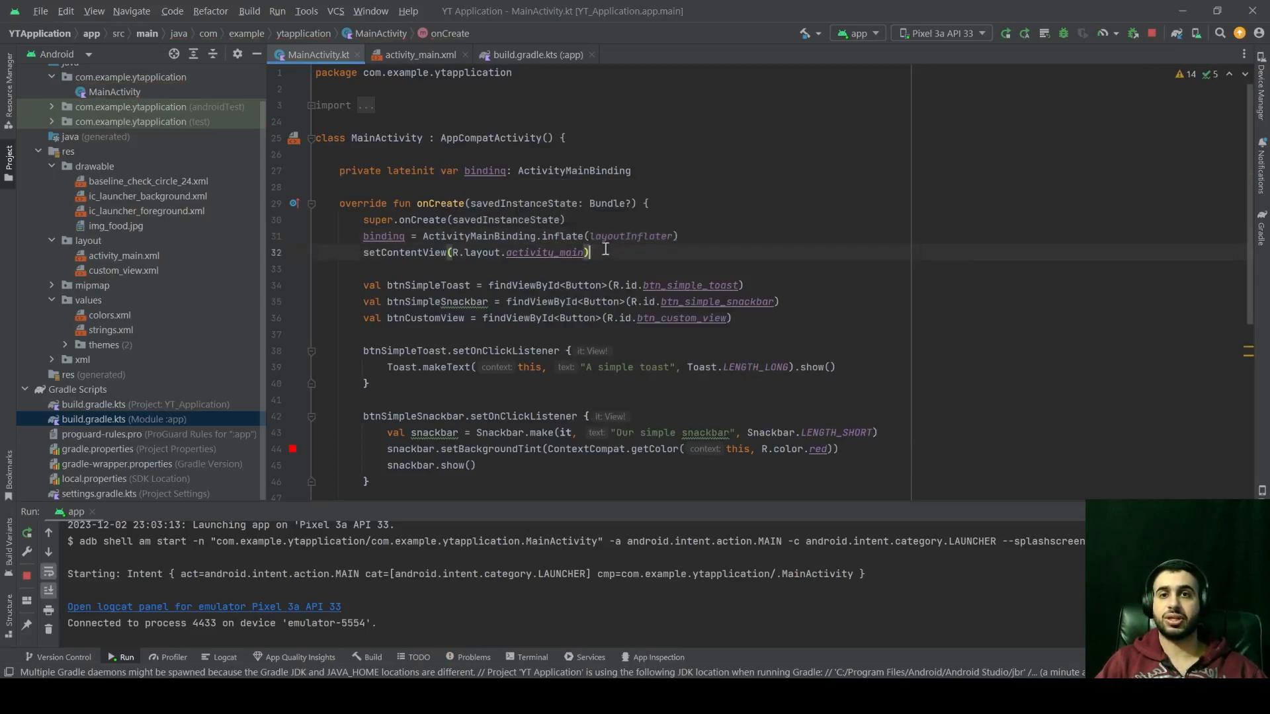
pyautogui.click(418, 54)
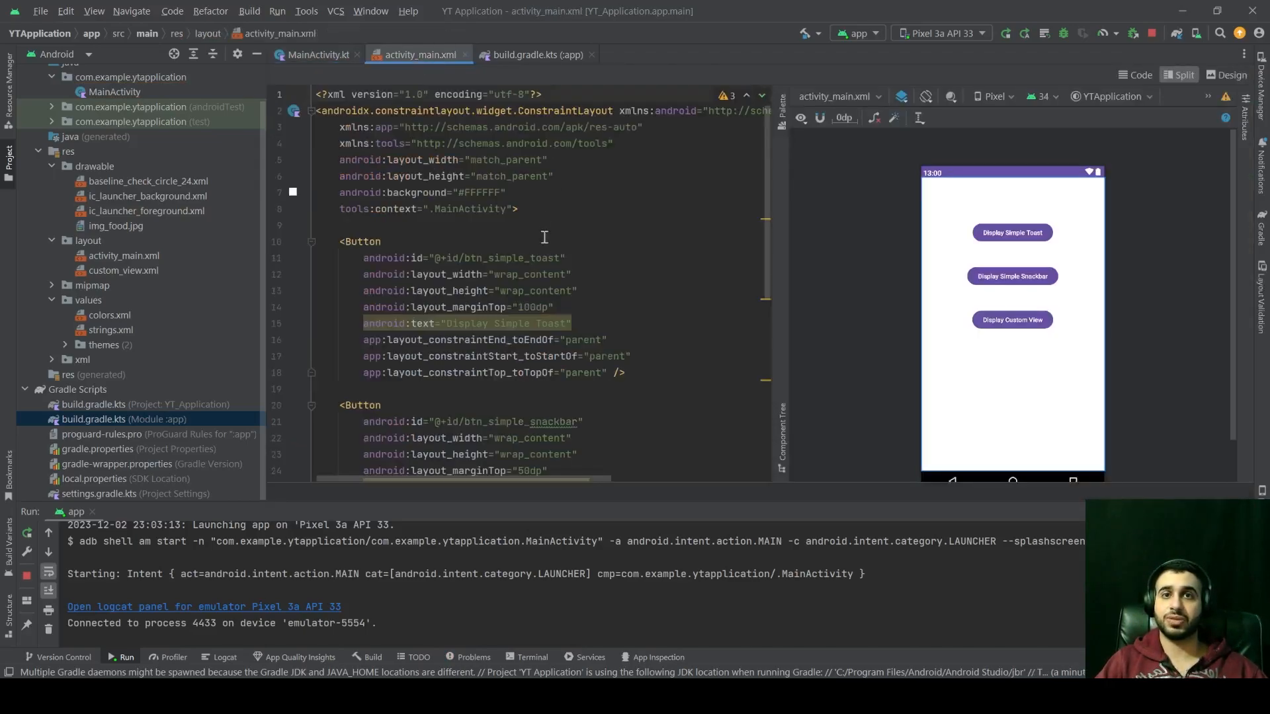
pyautogui.click(316, 54)
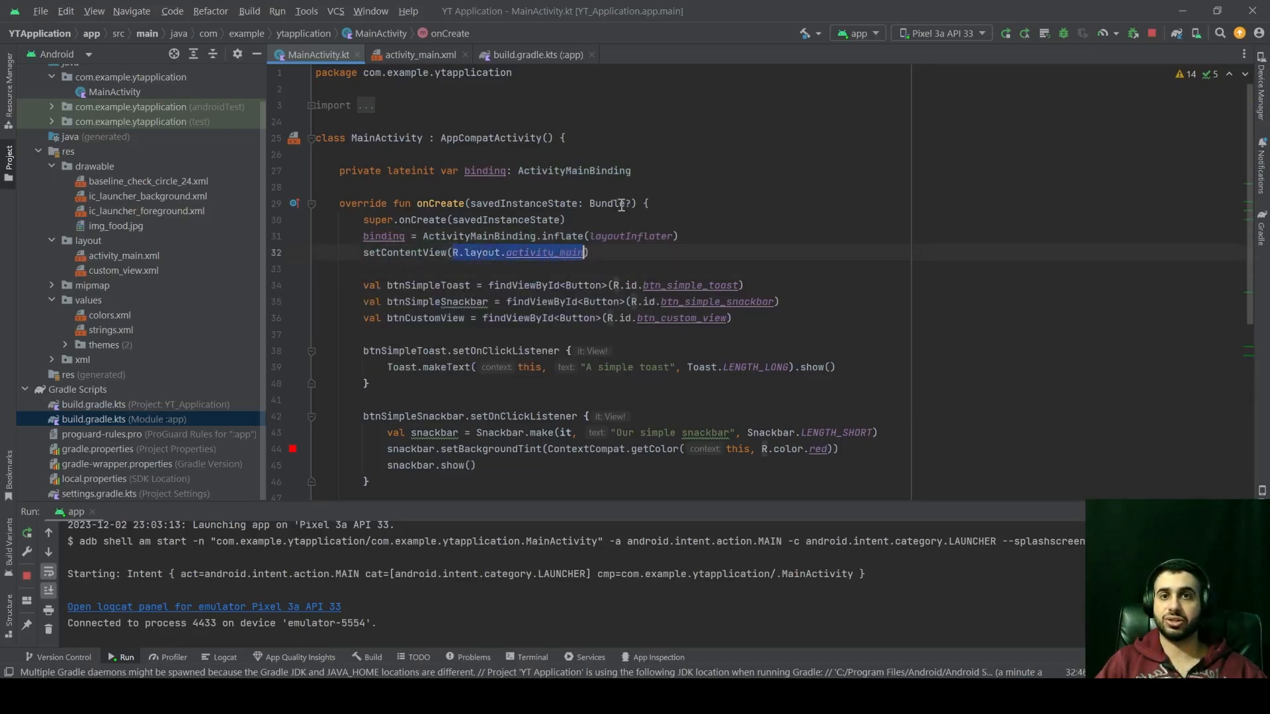
# Pass binding.root to setContentView in place of R.layout.activity_main.
pyautogui.write('bind)')
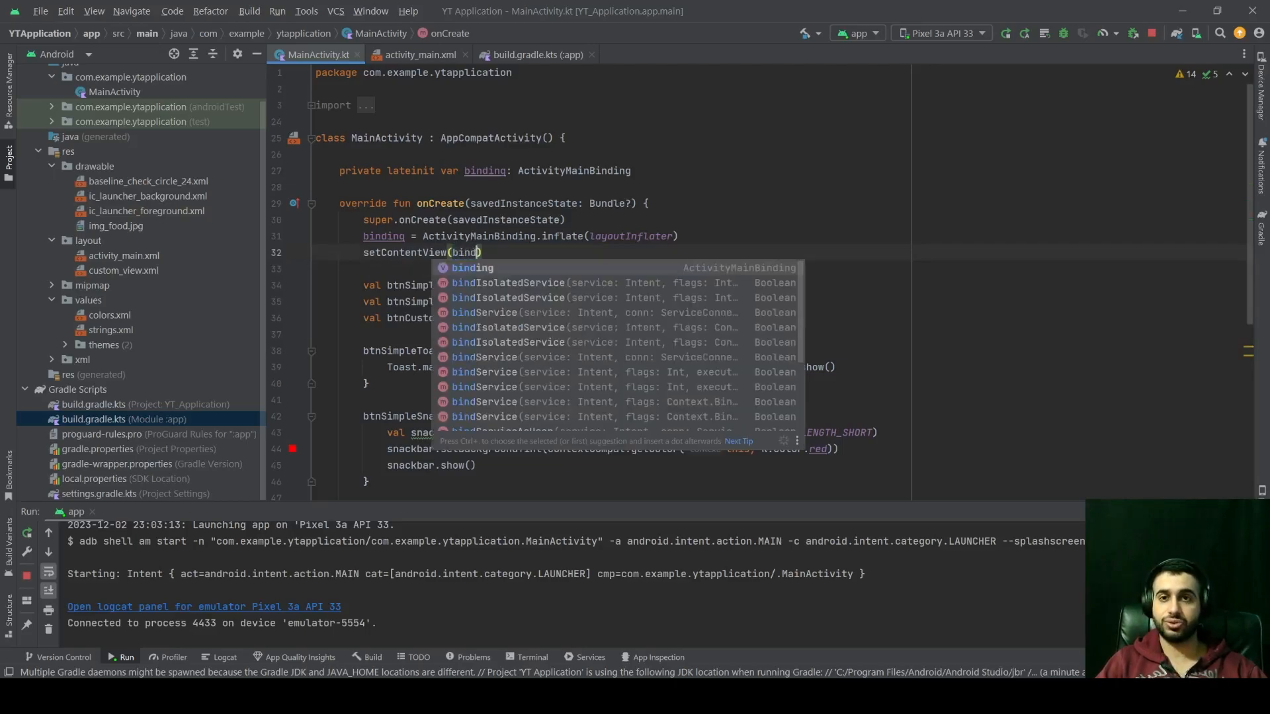
pyautogui.write('.r')
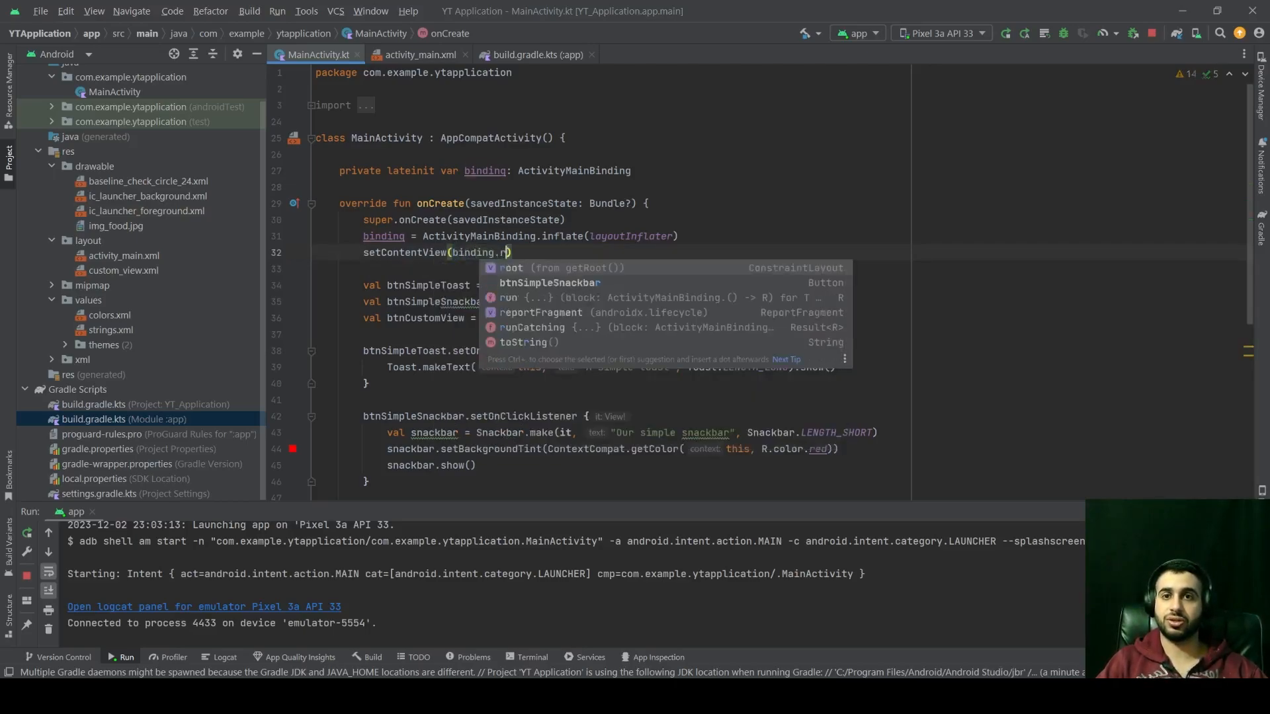
pyautogui.press('Enter')
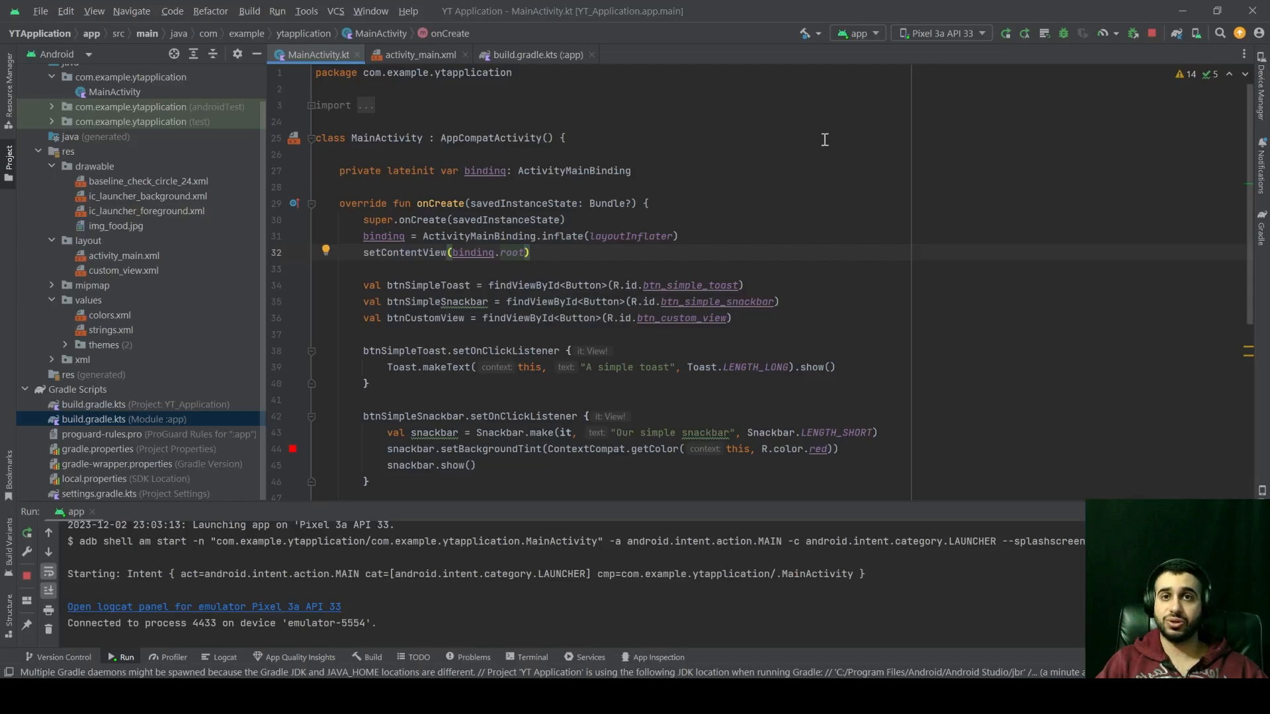
pyautogui.moveTo(522, 236)
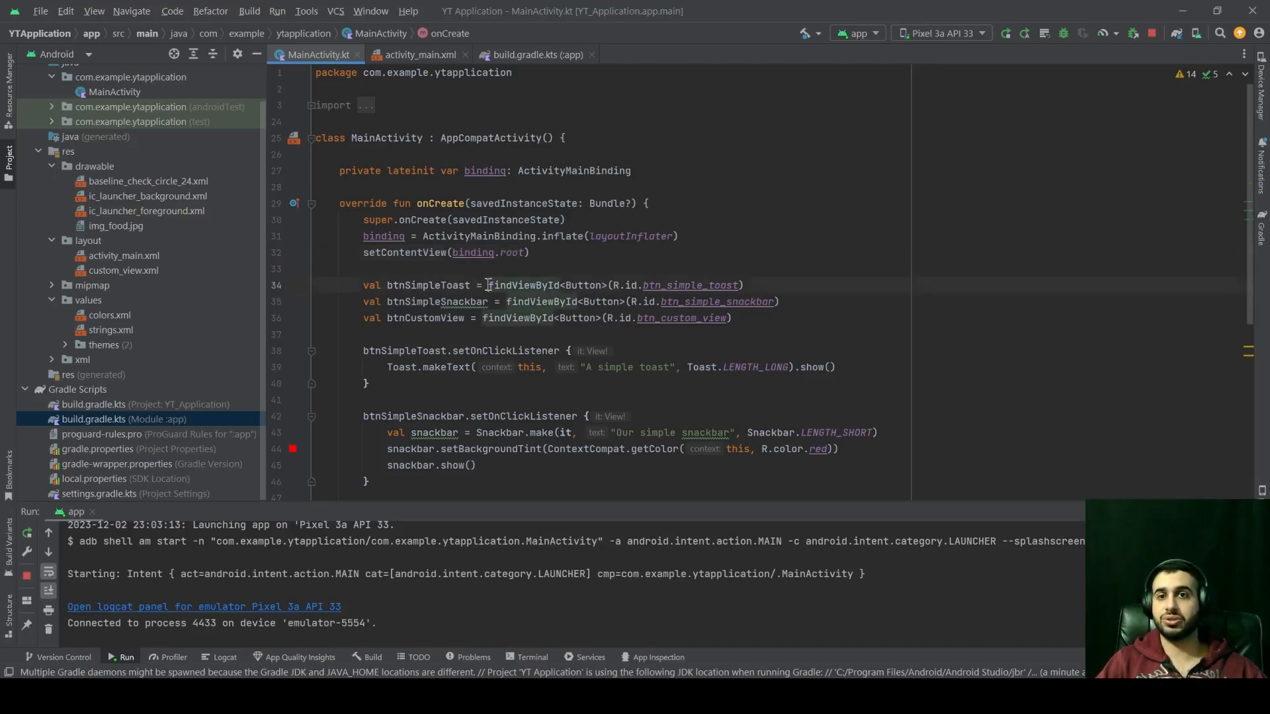
pyautogui.doubleClick(525, 286)
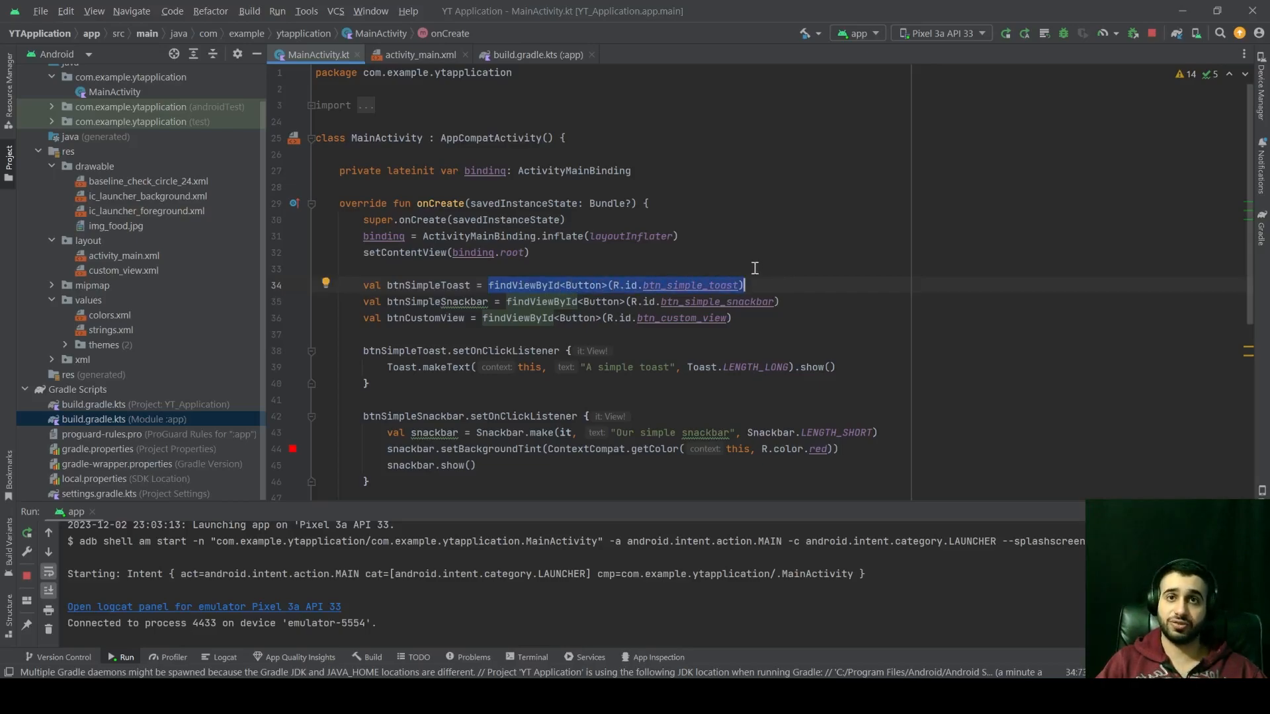
pyautogui.moveTo(535, 291)
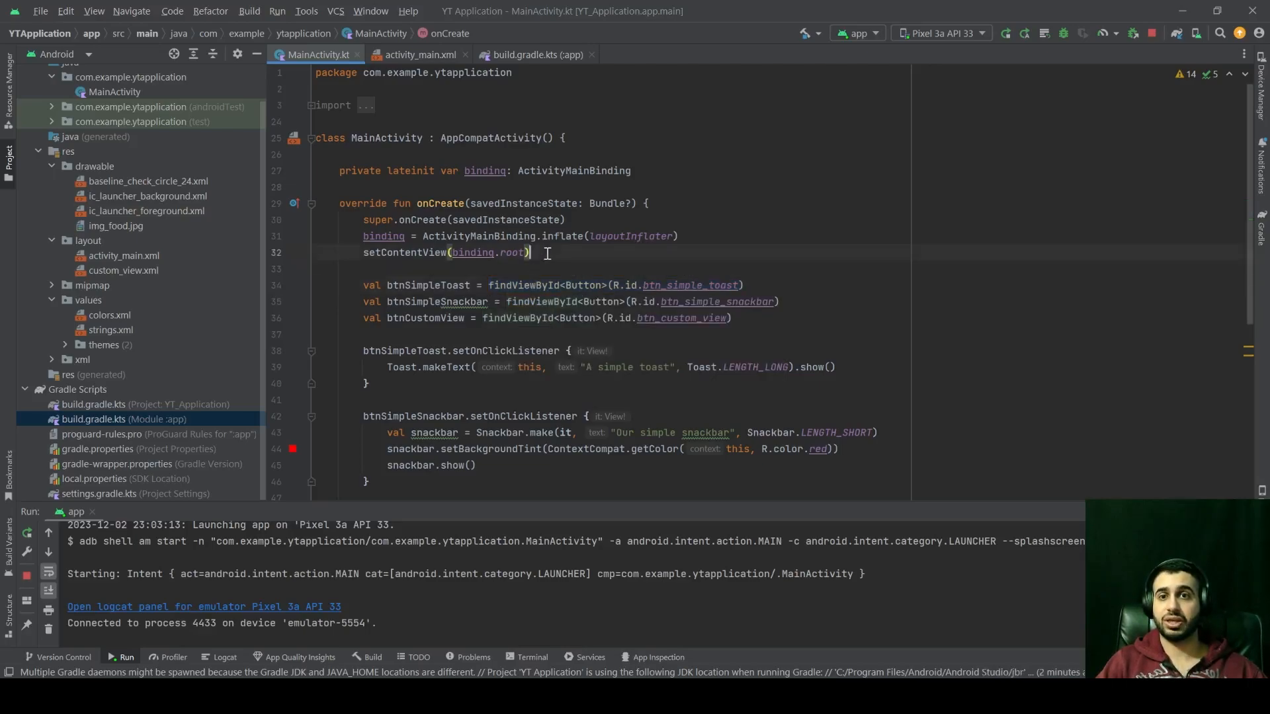
# Write findViewById<Button>(R.id.accessibility_action_clickable_span) below setContentView, checking the layout file.
pyautogui.write('findViewById<Button>(R.')
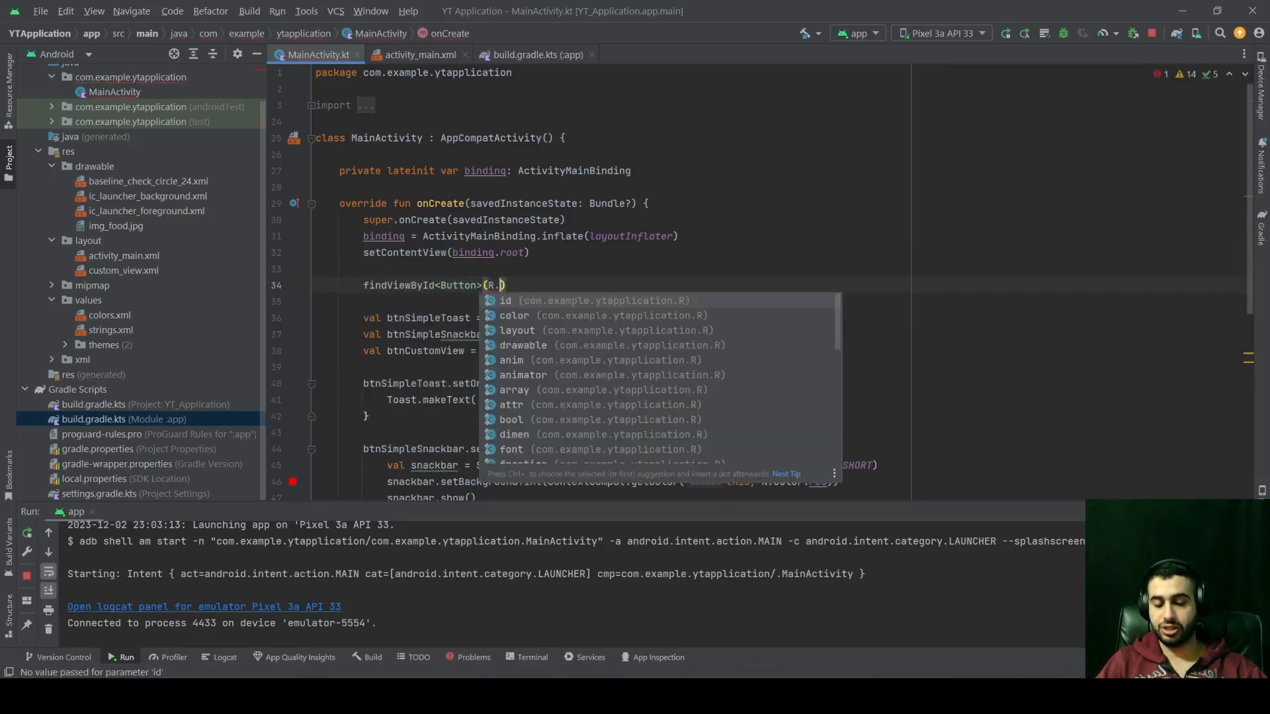
pyautogui.write('id.')
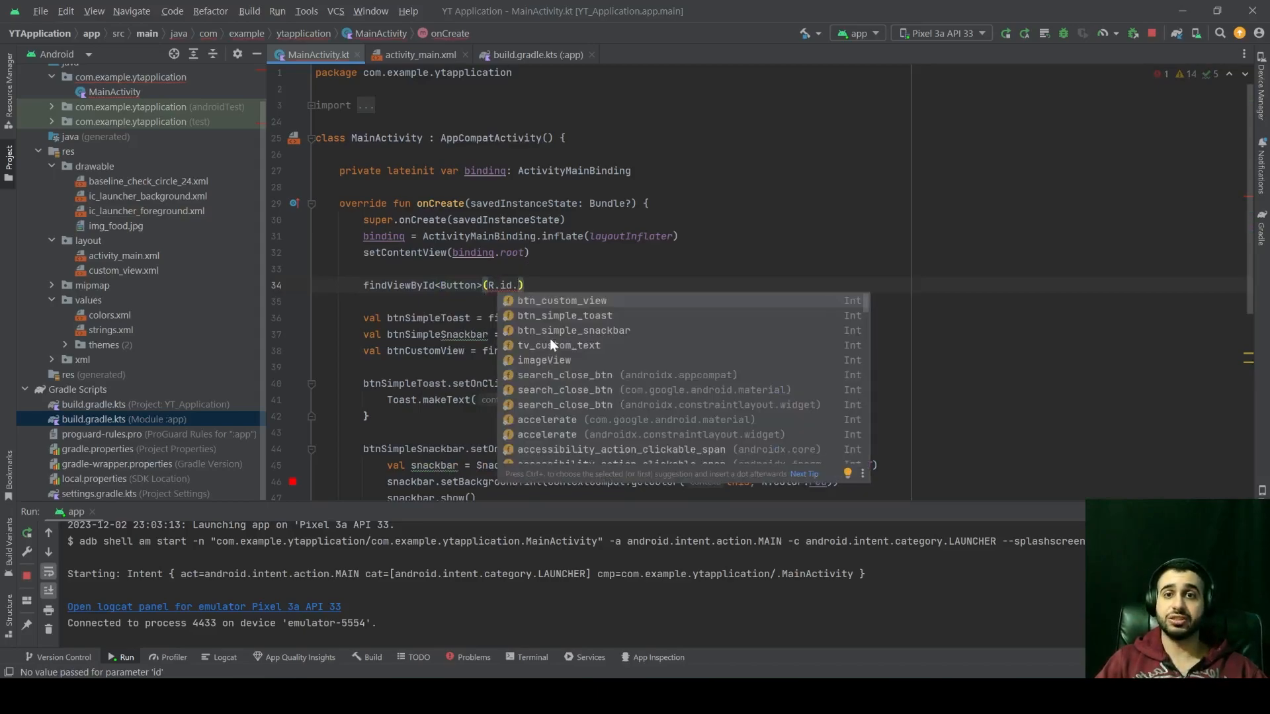
pyautogui.moveTo(554, 316)
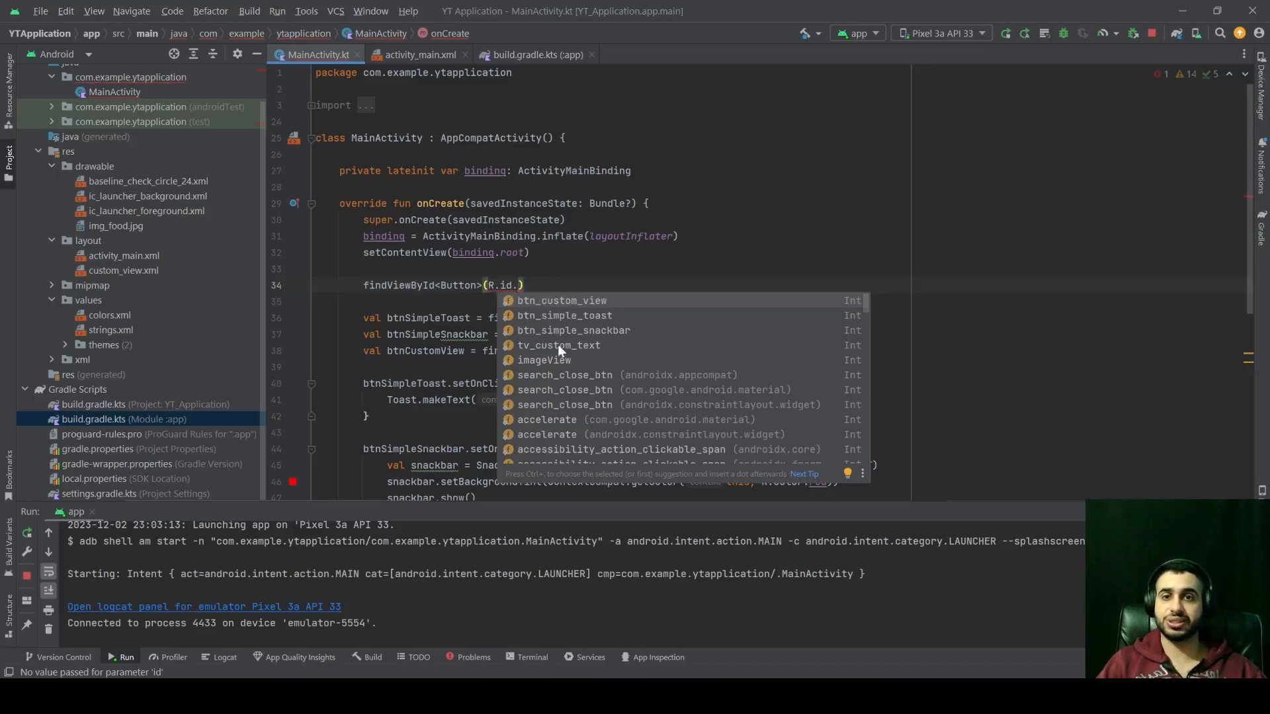
pyautogui.moveTo(554, 366)
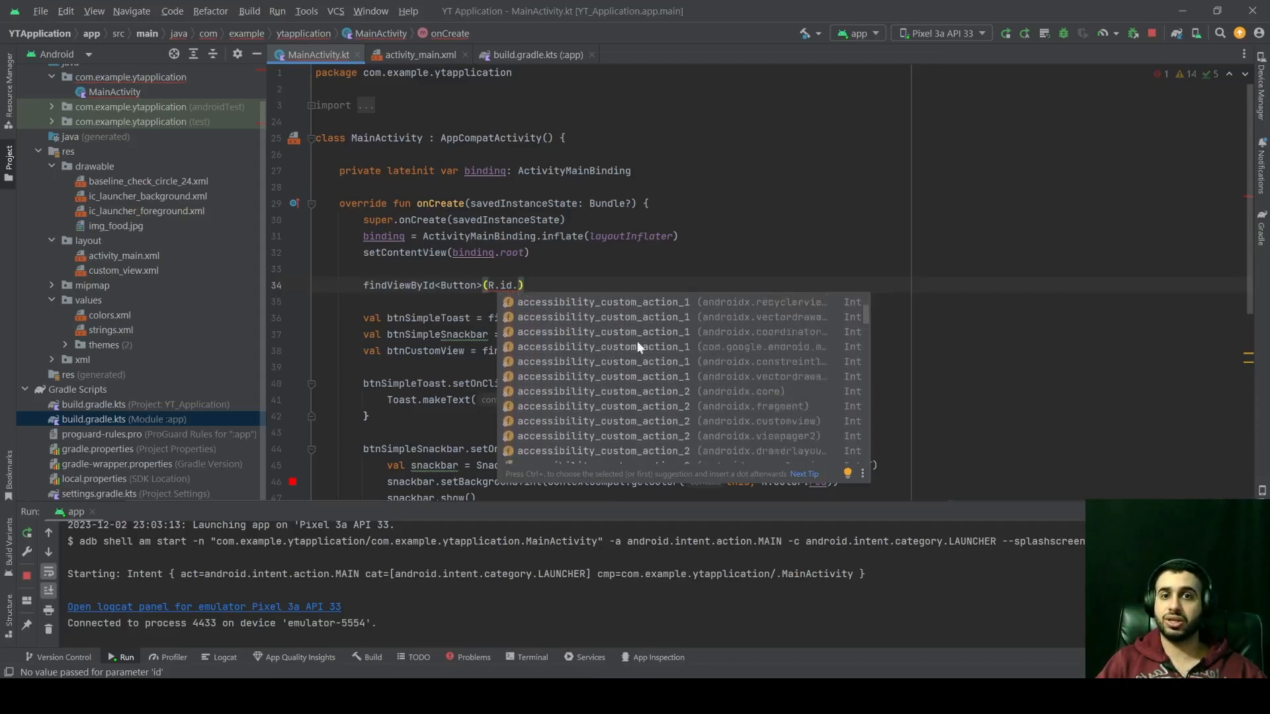
pyautogui.scroll(-3)
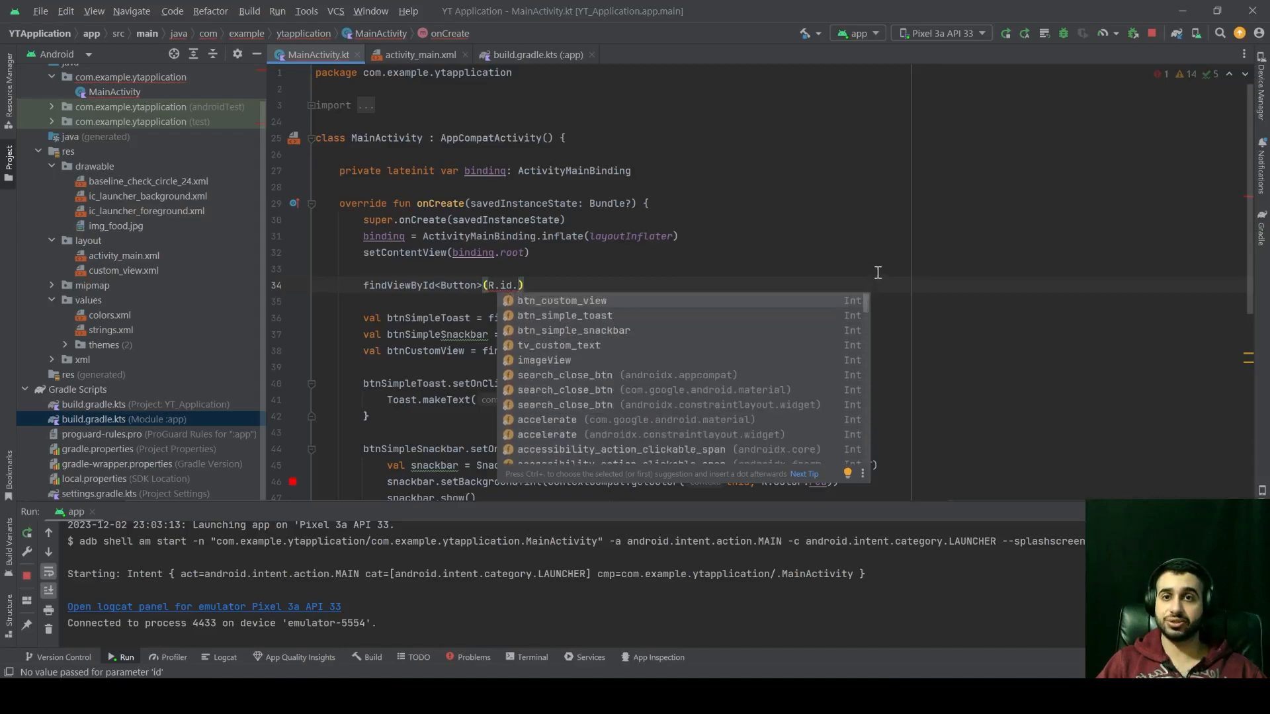
pyautogui.moveTo(540, 324)
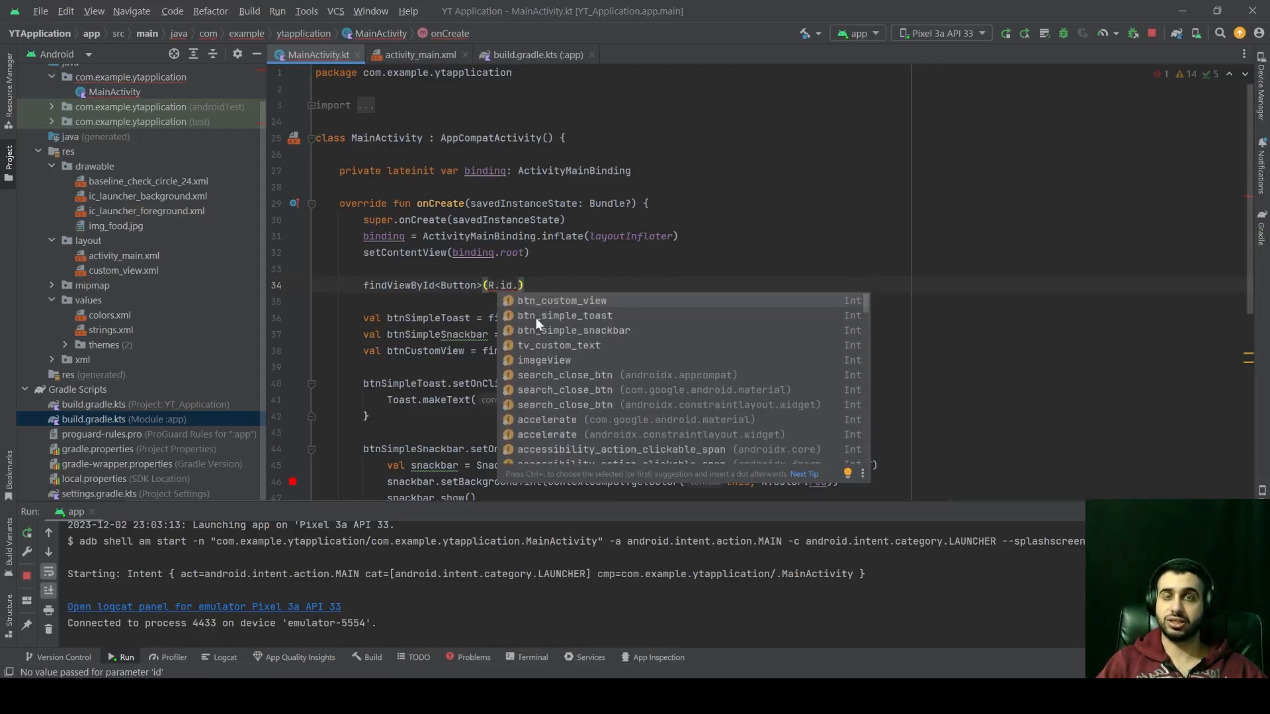
pyautogui.scroll(-3)
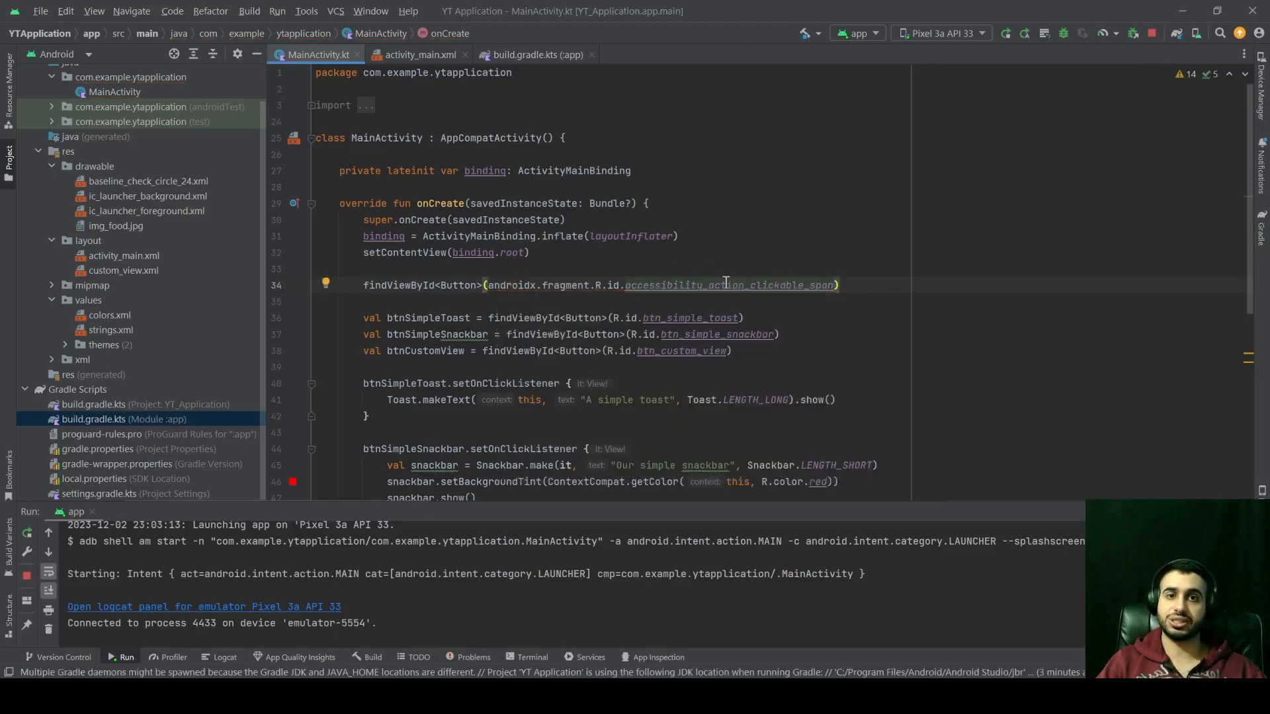
pyautogui.click(418, 54)
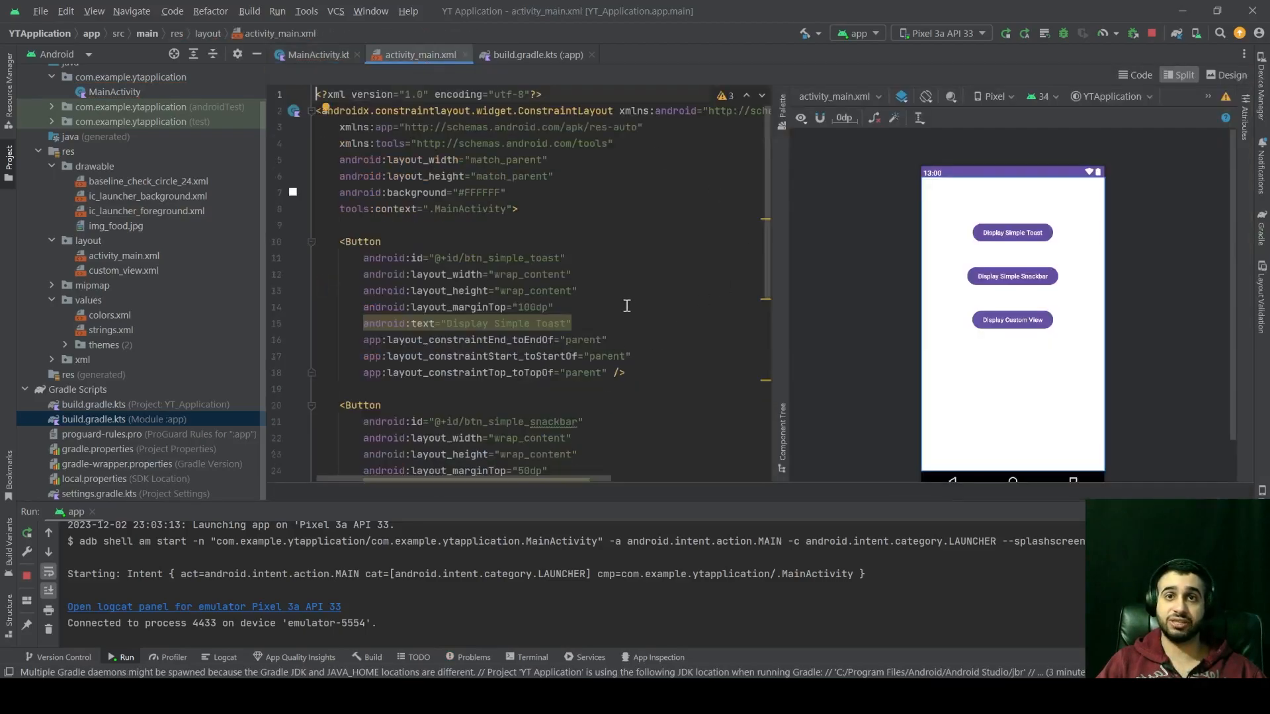
pyautogui.click(319, 54)
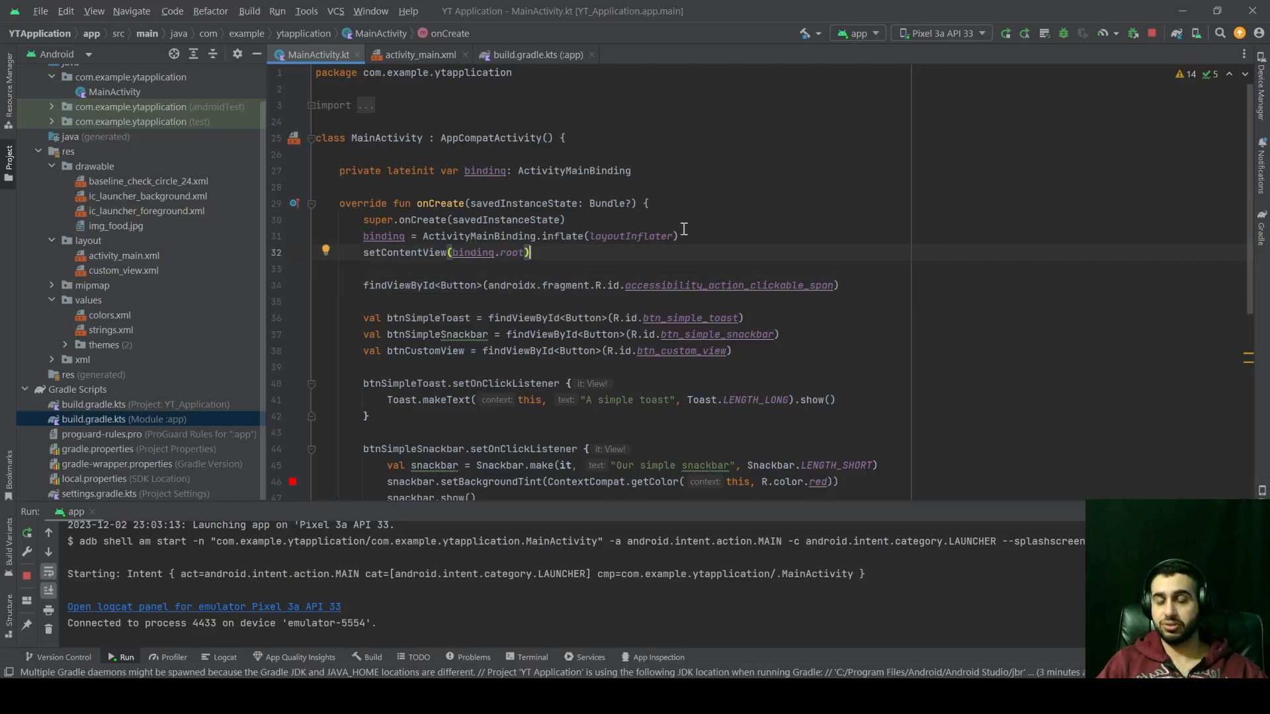
# Replace the stray findViewById line with binding.btnSimpleToast.
pyautogui.press('enter')
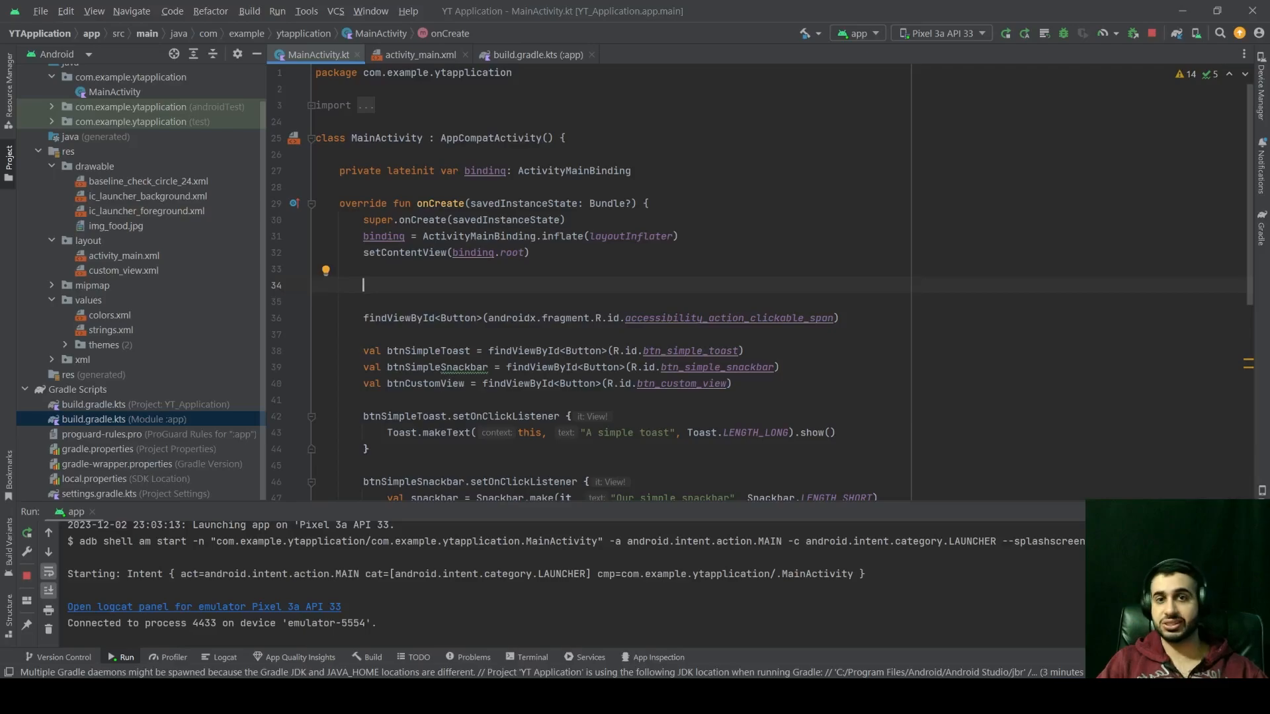
pyautogui.click(419, 54)
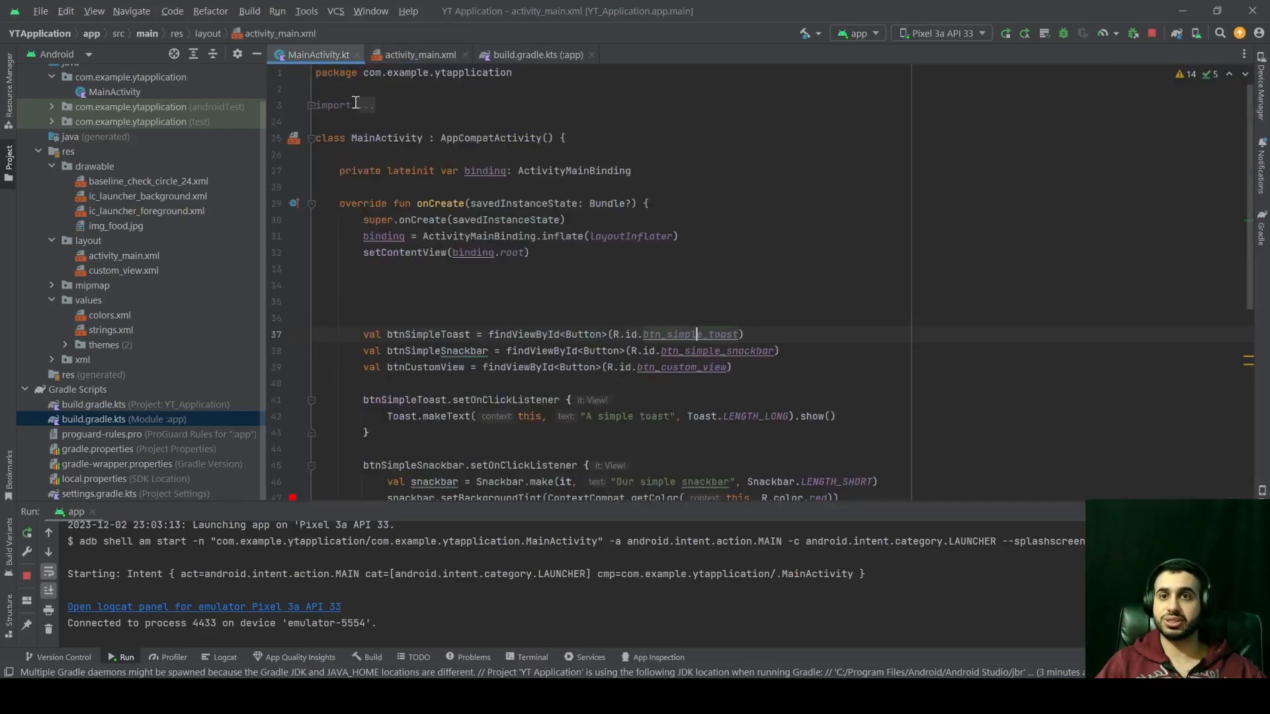
pyautogui.write('binding.bt')
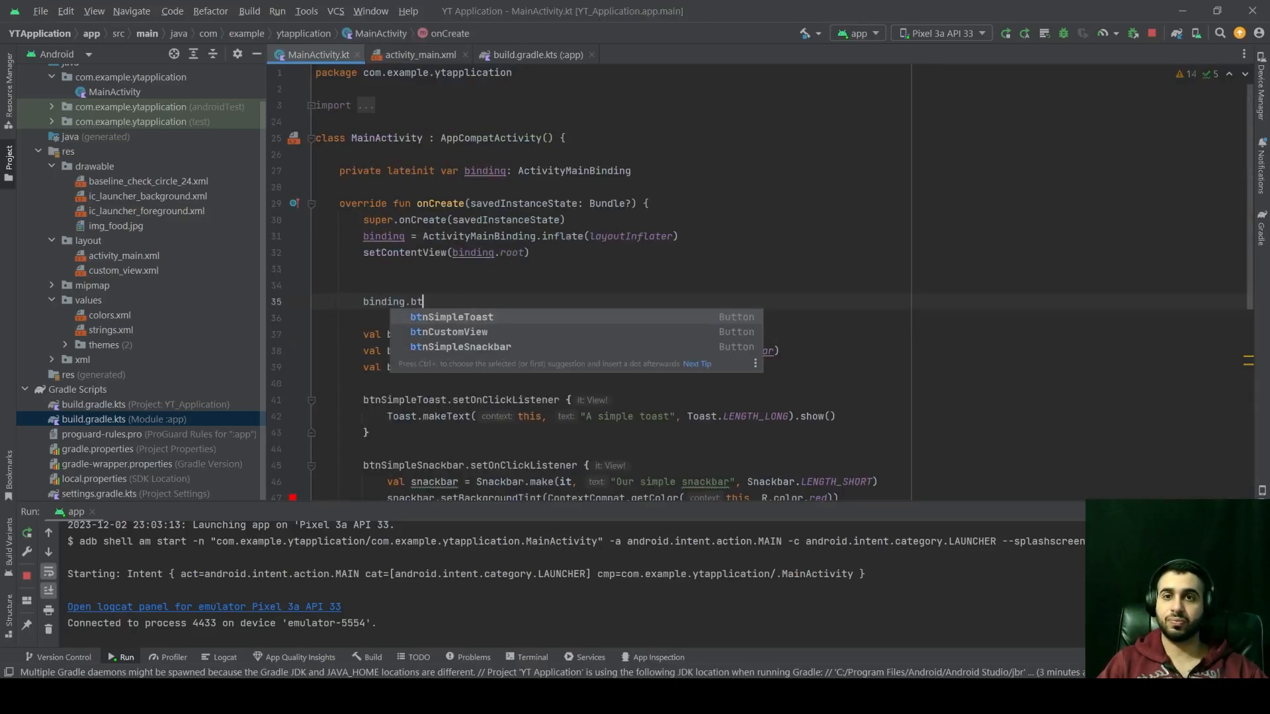
pyautogui.click(451, 316)
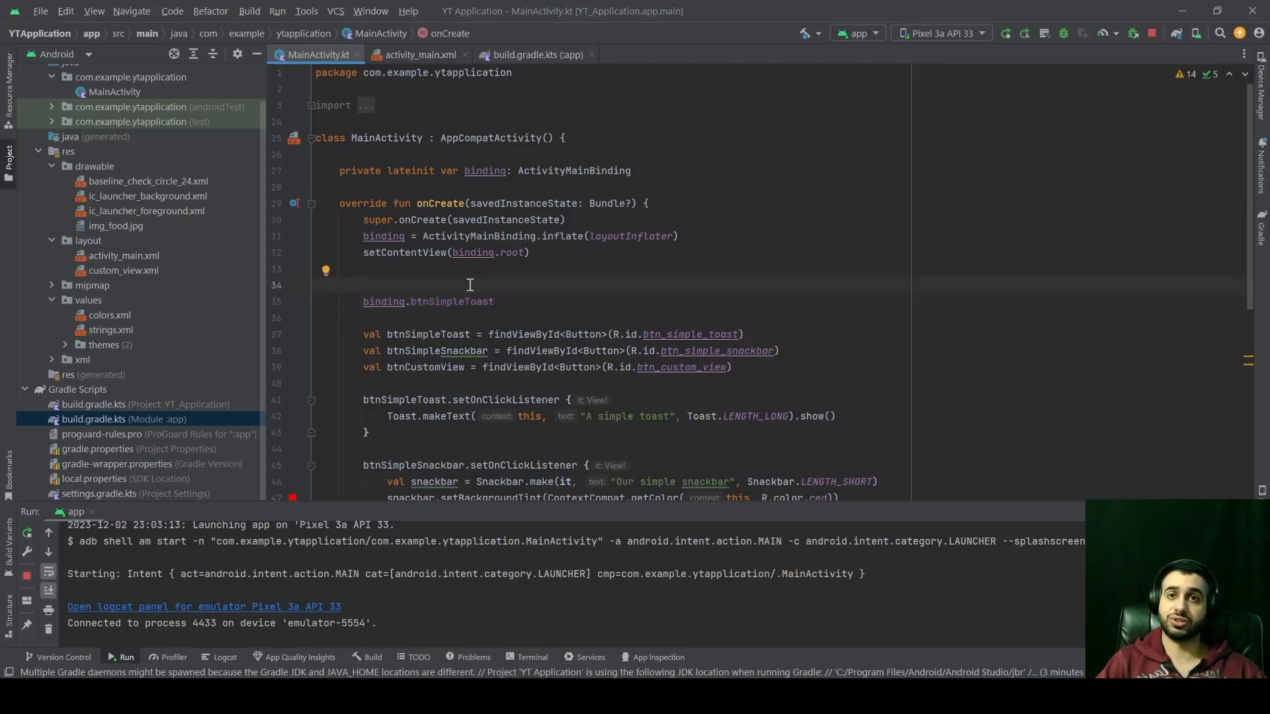
pyautogui.moveTo(477, 269)
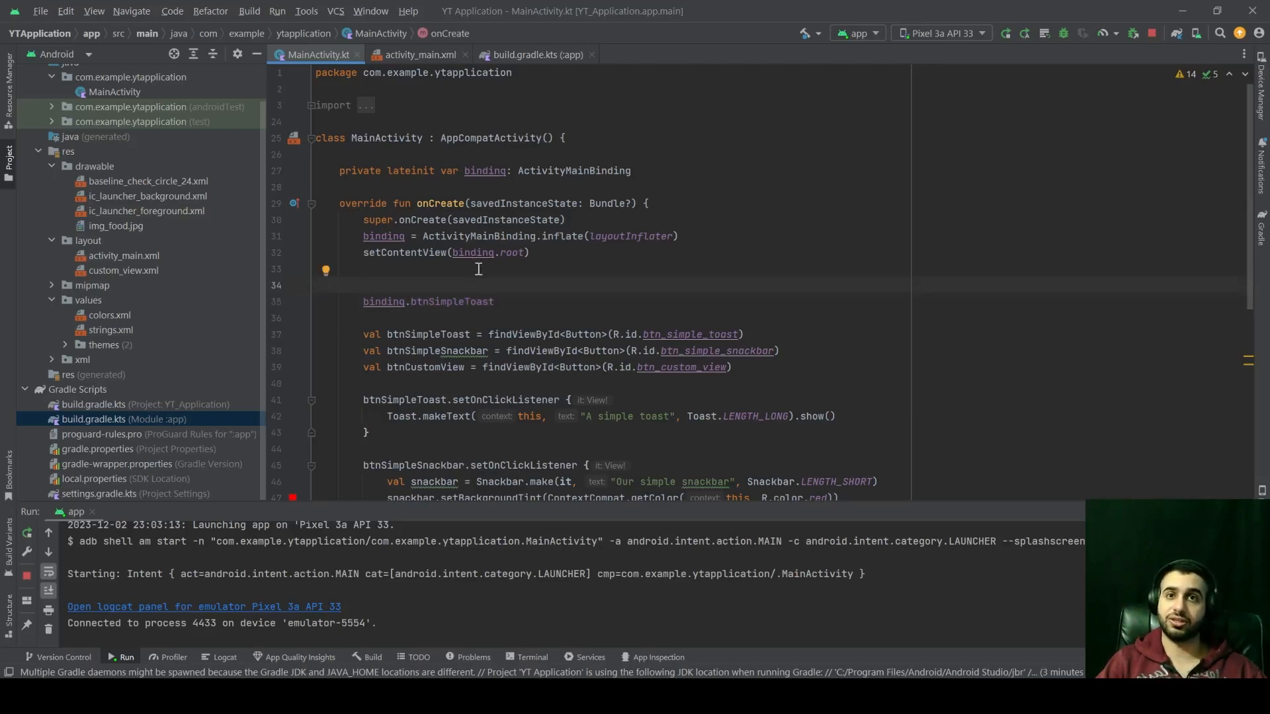
# Browse binding's completions, then add binding.btnSimpleToast and binding.btnCustomView lines.
pyautogui.scroll(-3)
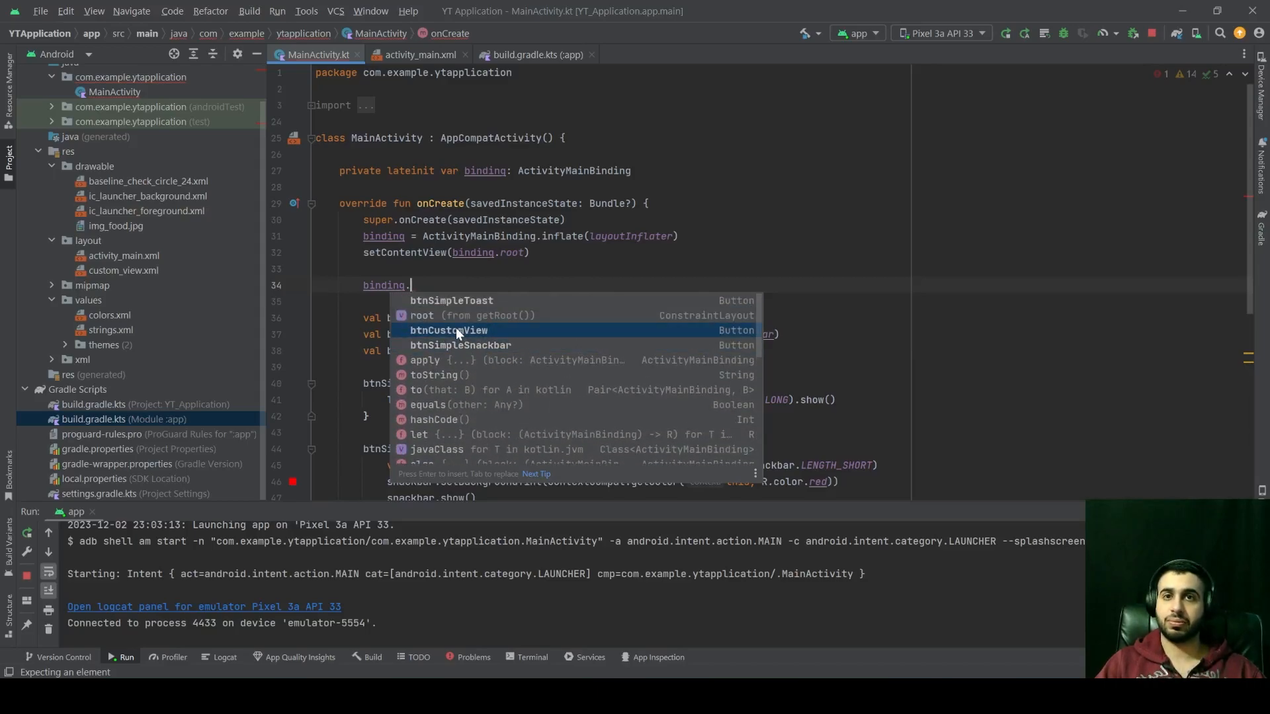
pyautogui.moveTo(467, 335)
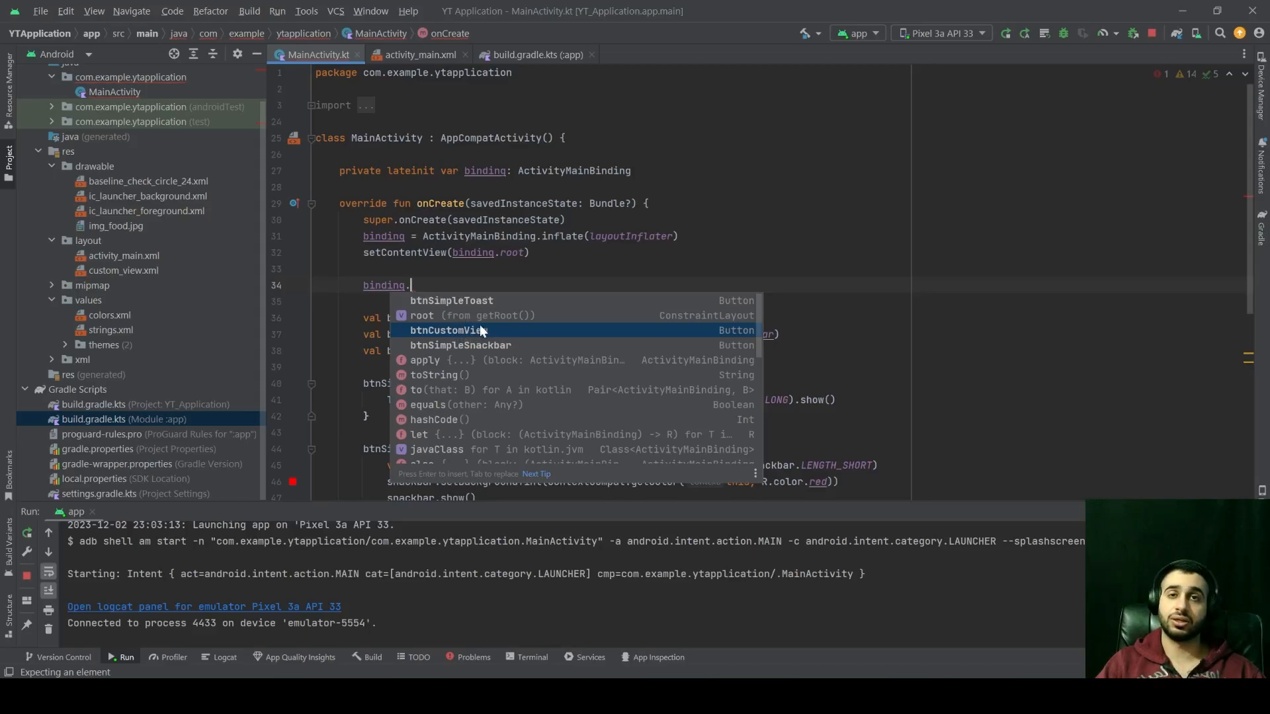
pyautogui.moveTo(502, 327)
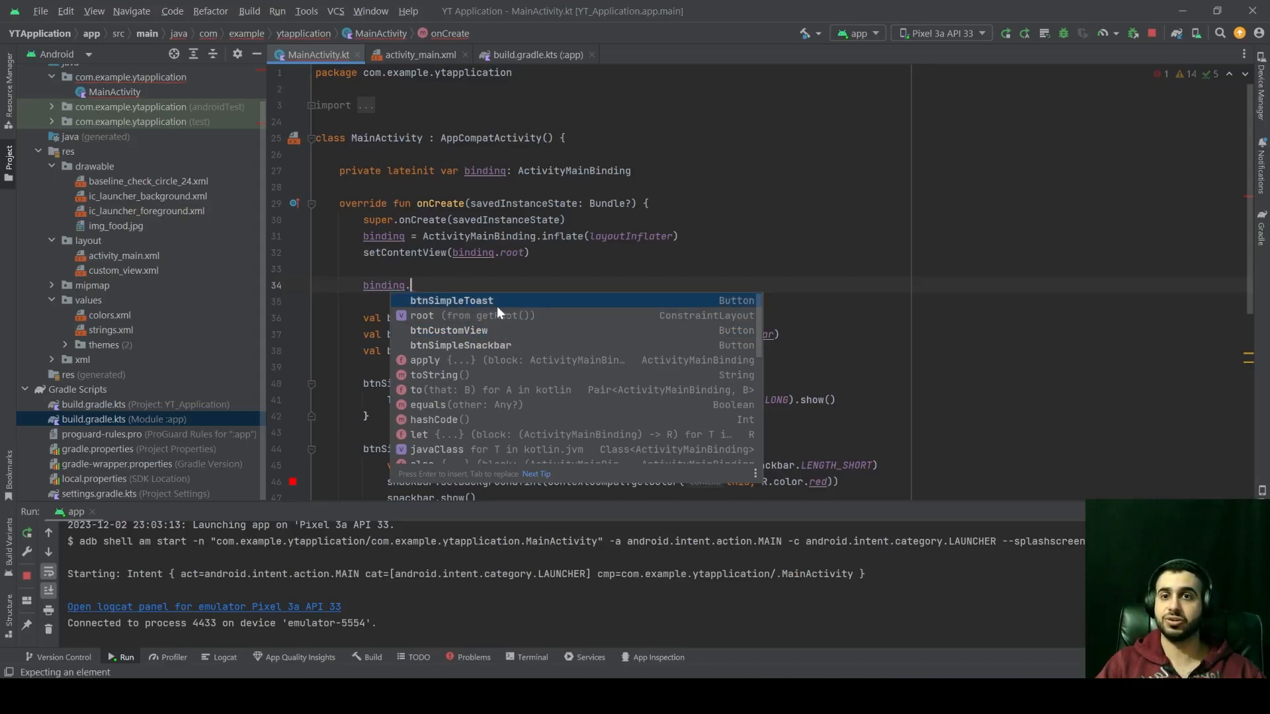
pyautogui.moveTo(425, 269)
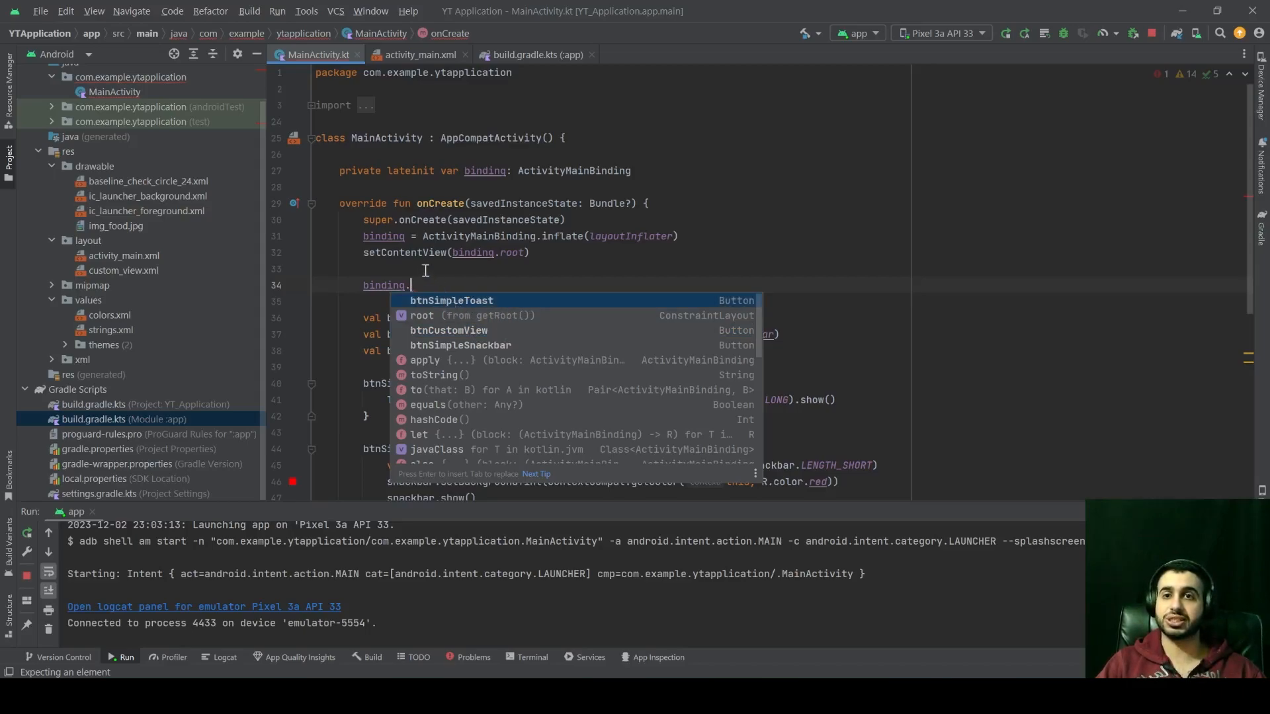
pyautogui.click(419, 54)
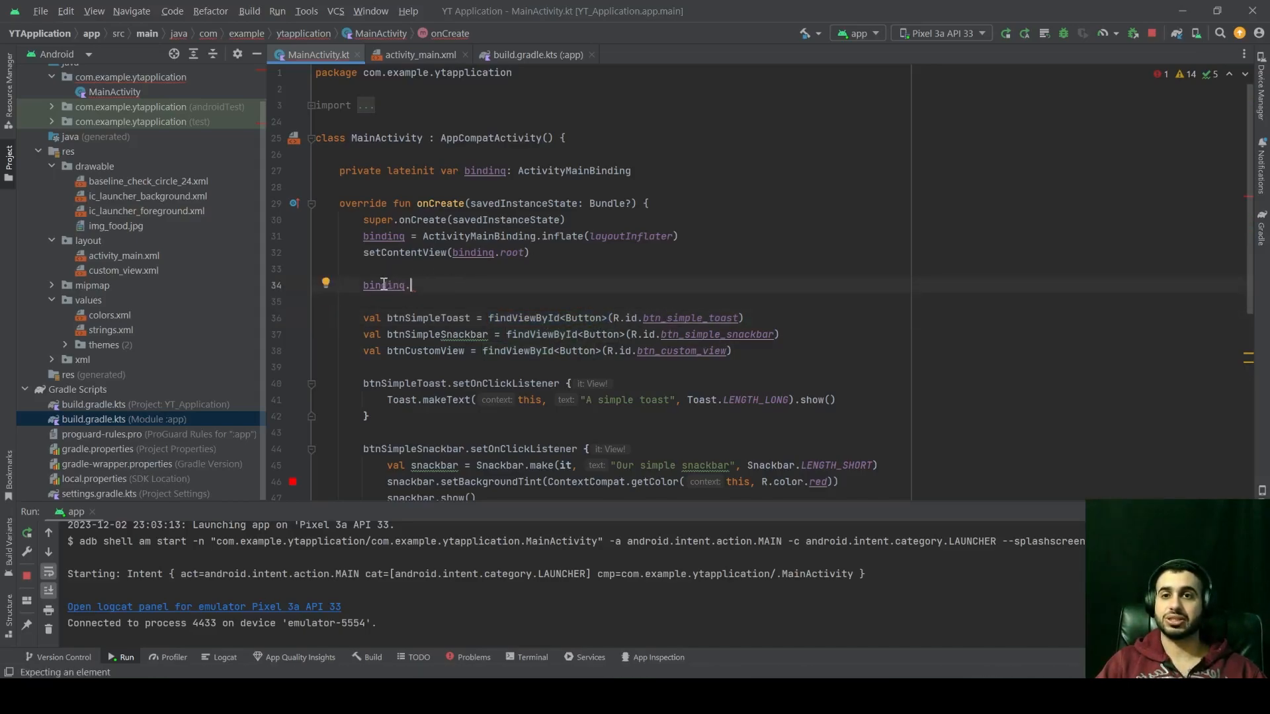
pyautogui.write('btnSimpleToast')
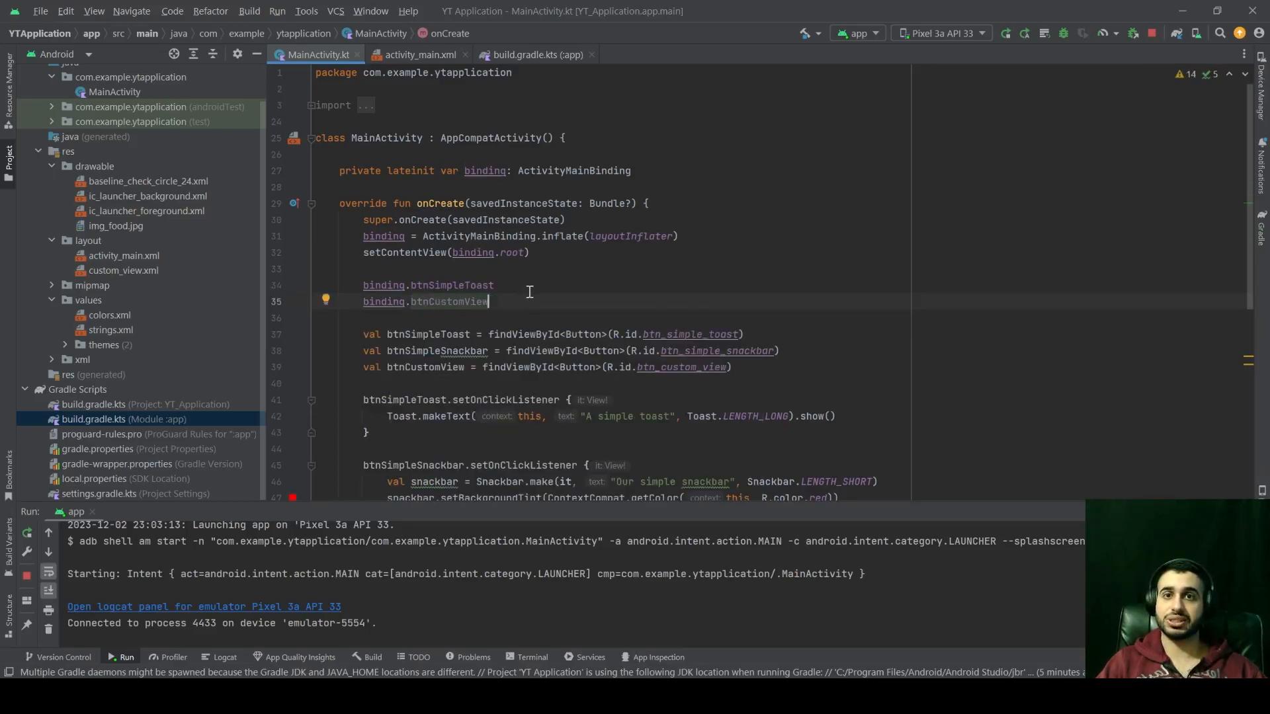
pyautogui.moveTo(521, 301)
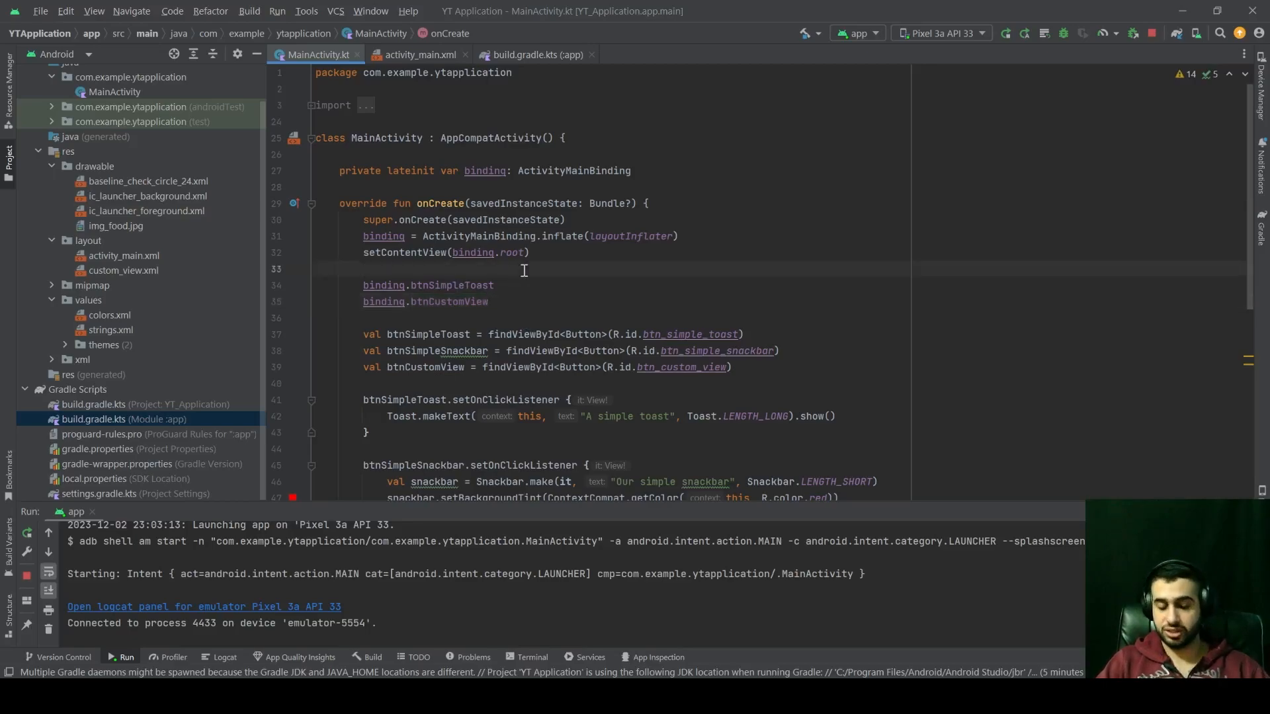
# Wrap btnSimpleToast.setOnClickListener with Toast.makeText(this@MainActivity, ...) inside binding.apply.
pyautogui.write('apply {')
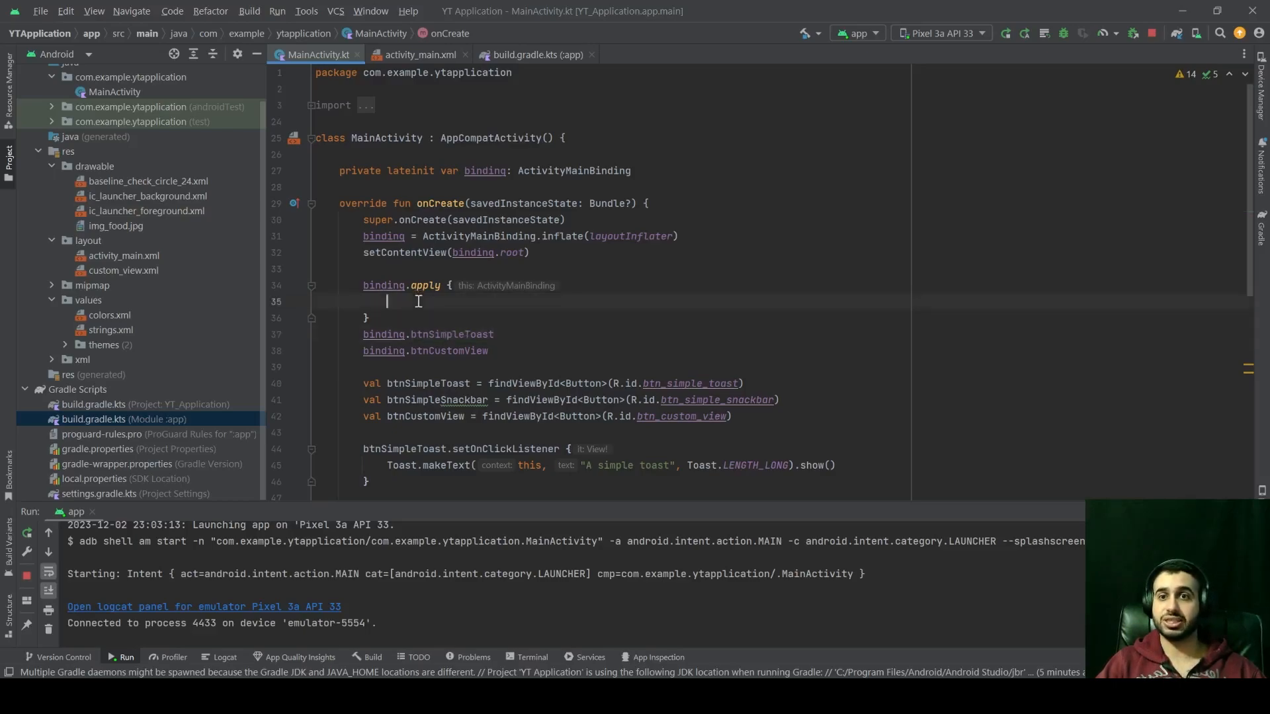
pyautogui.write('b')
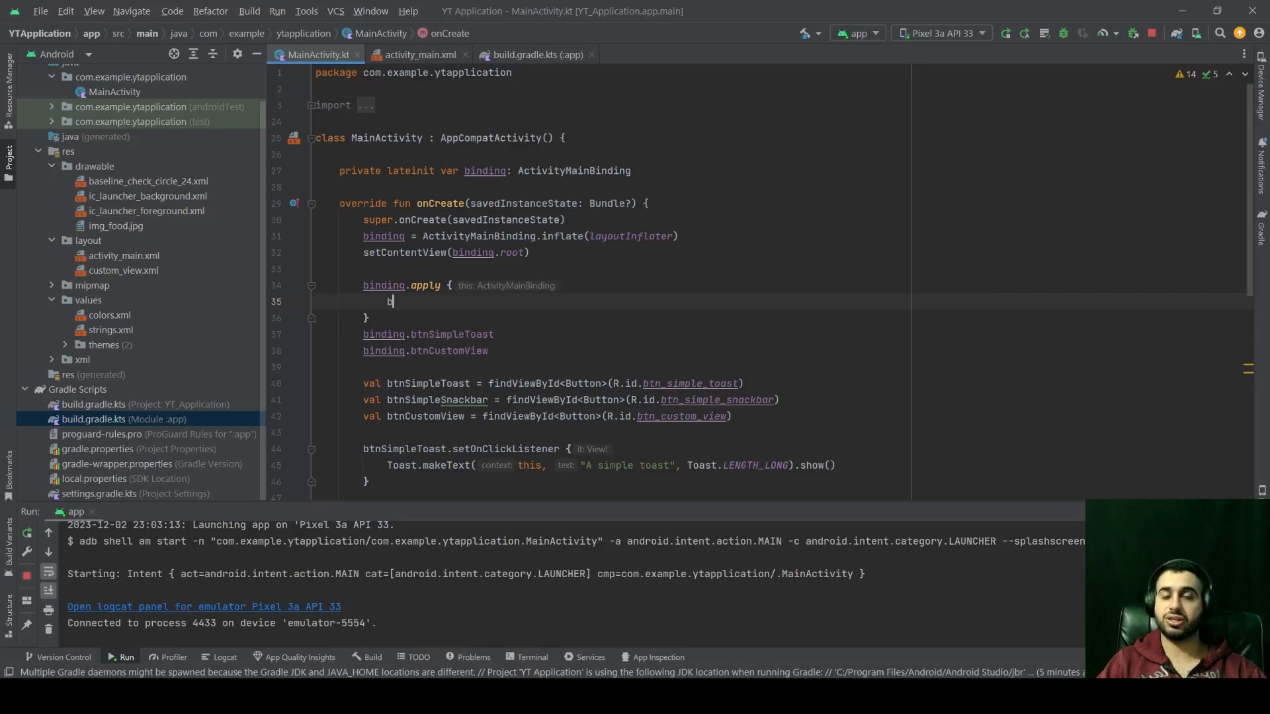
pyautogui.write('btn')
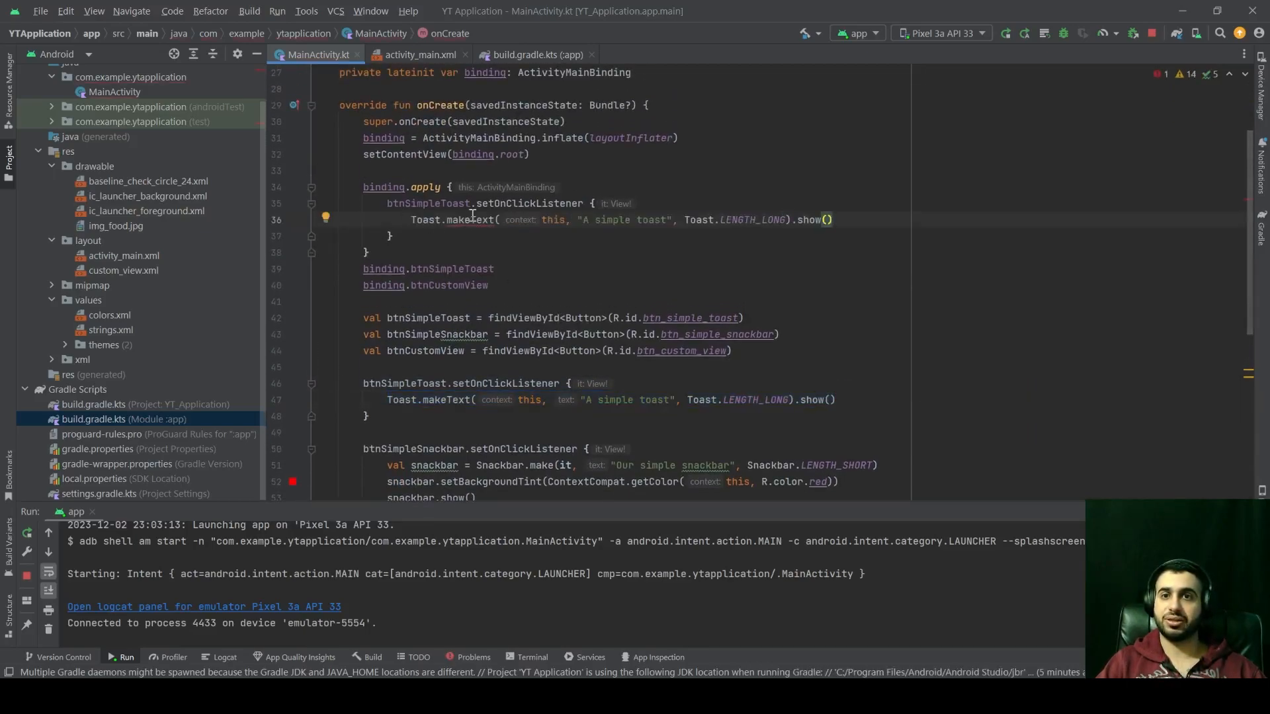
pyautogui.moveTo(472, 219)
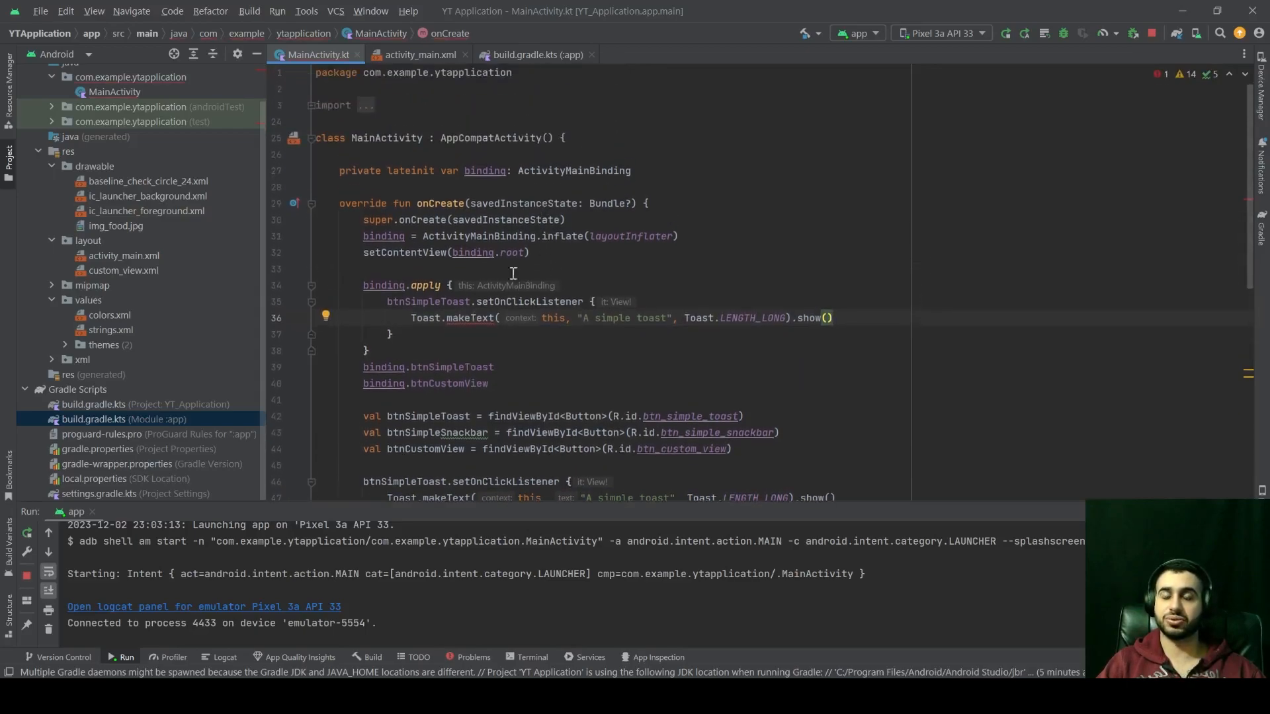
pyautogui.doubleClick(553, 318)
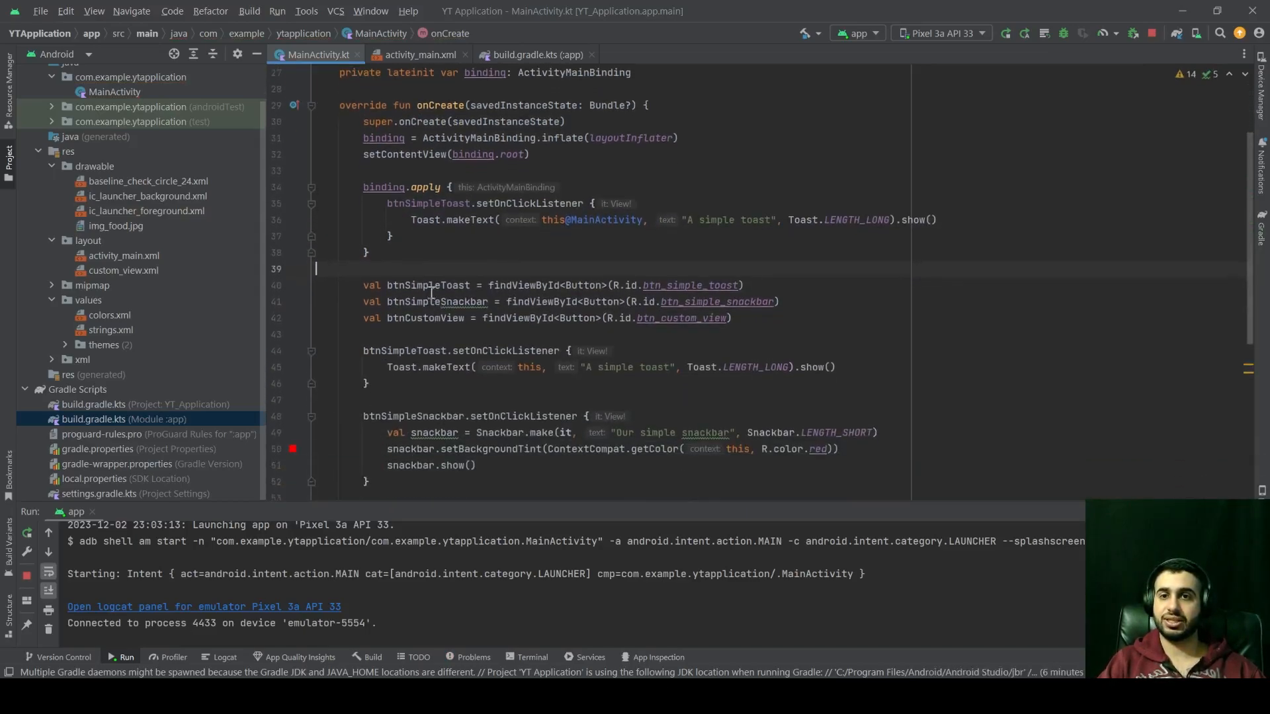
# Run the app on the Pixel 3a emulator and return to the MainActivity code.
pyautogui.click(428, 286)
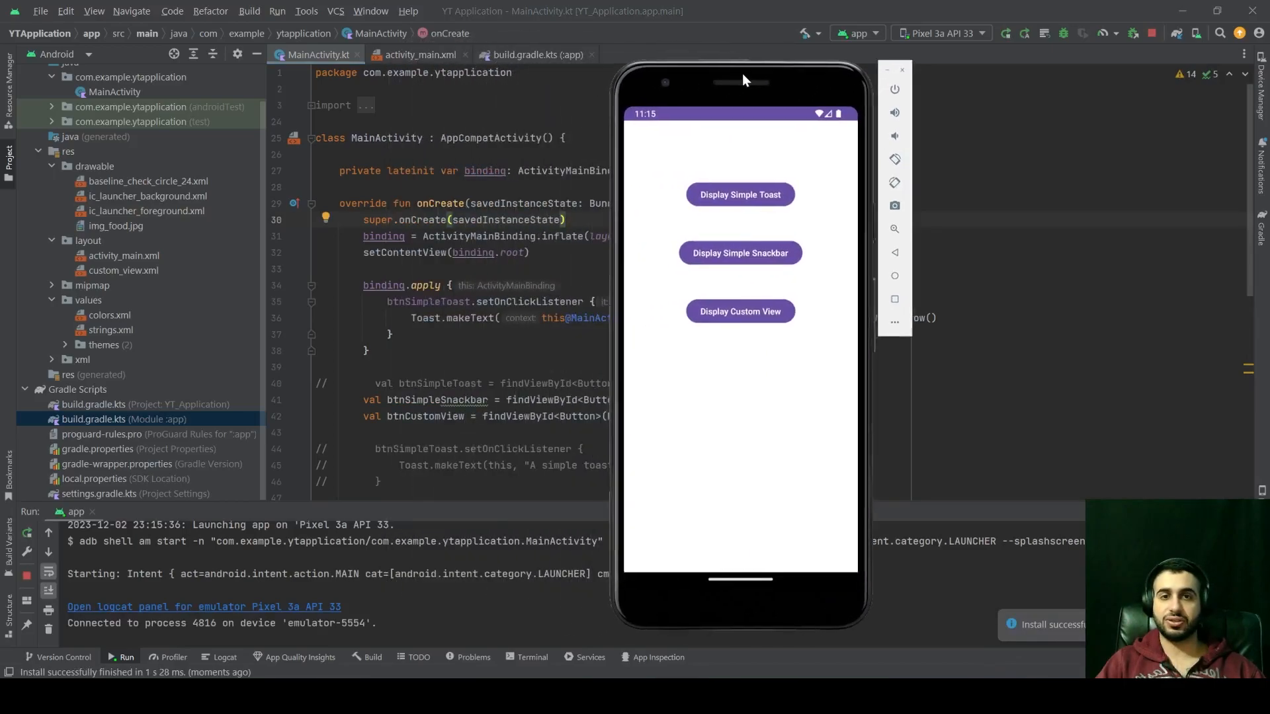
pyautogui.click(739, 194)
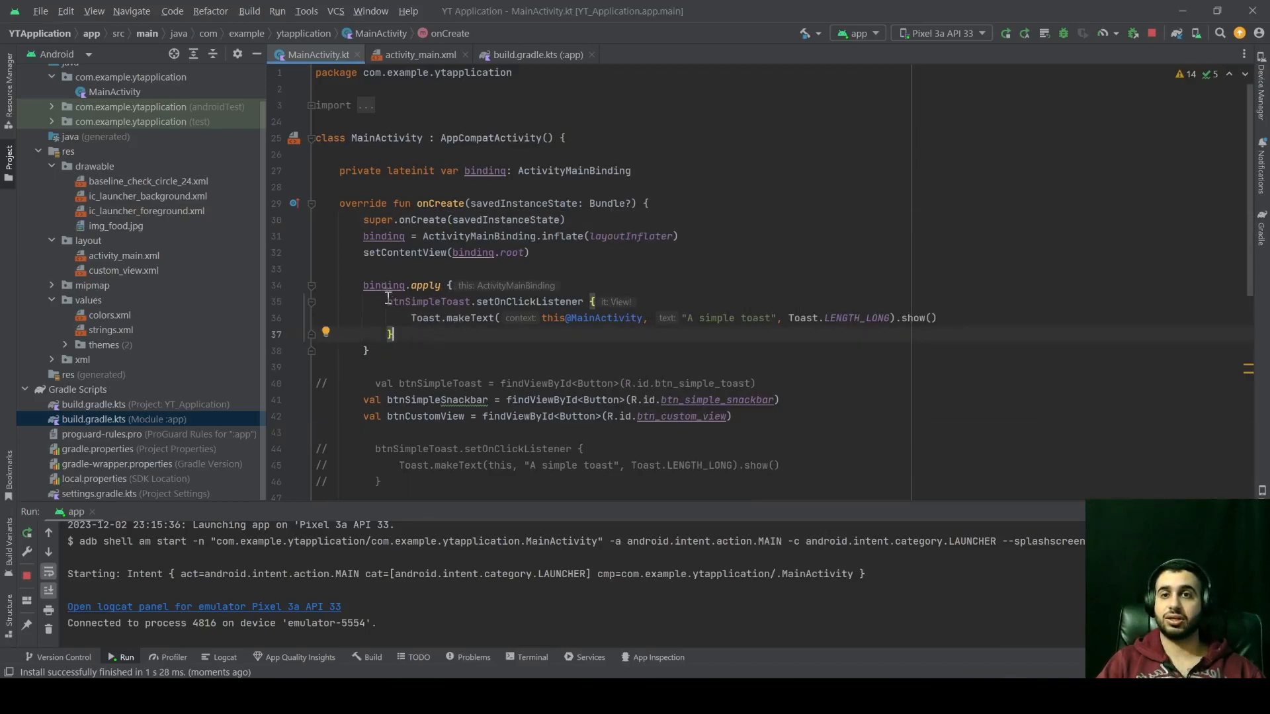
pyautogui.moveTo(612, 335)
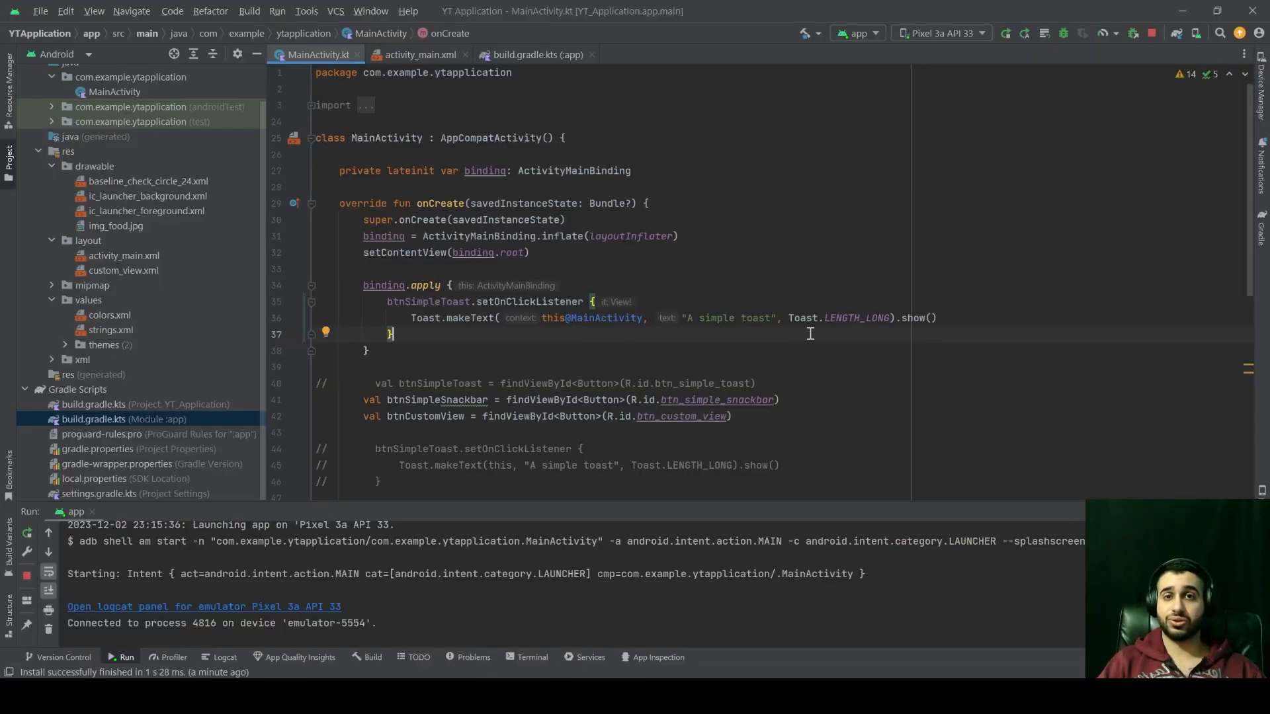
pyautogui.moveTo(444, 298)
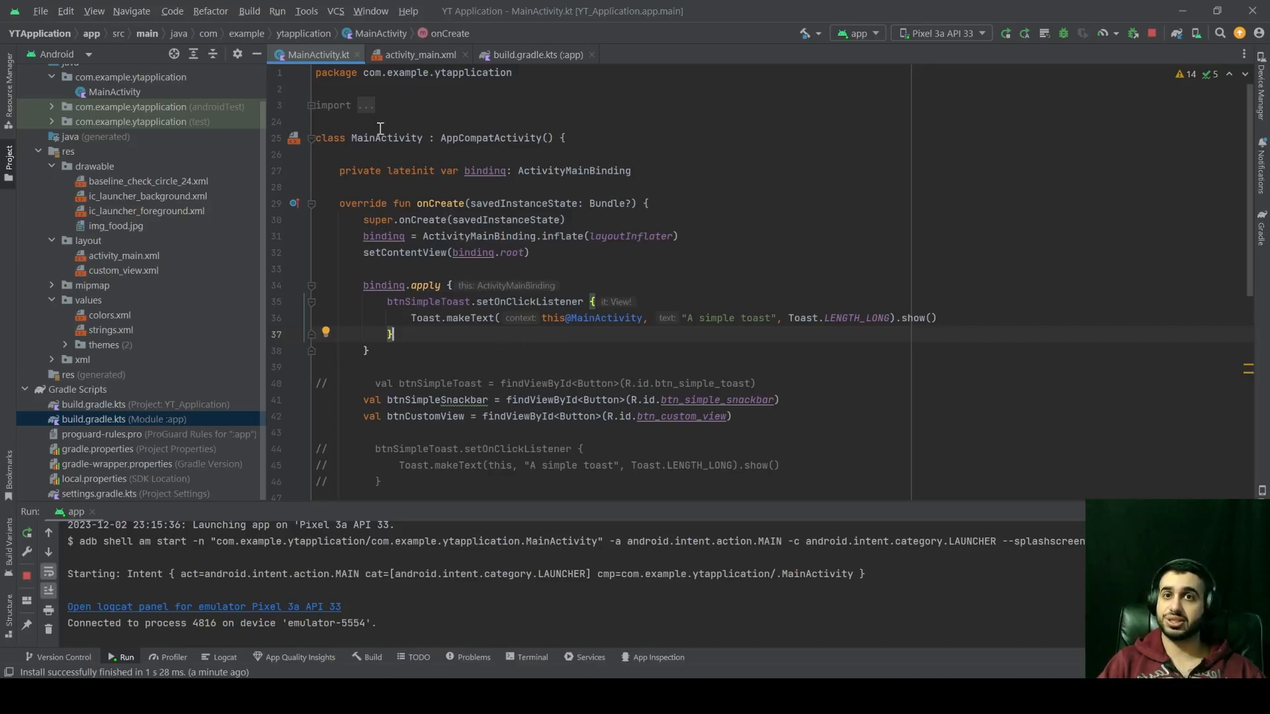
pyautogui.moveTo(413, 160)
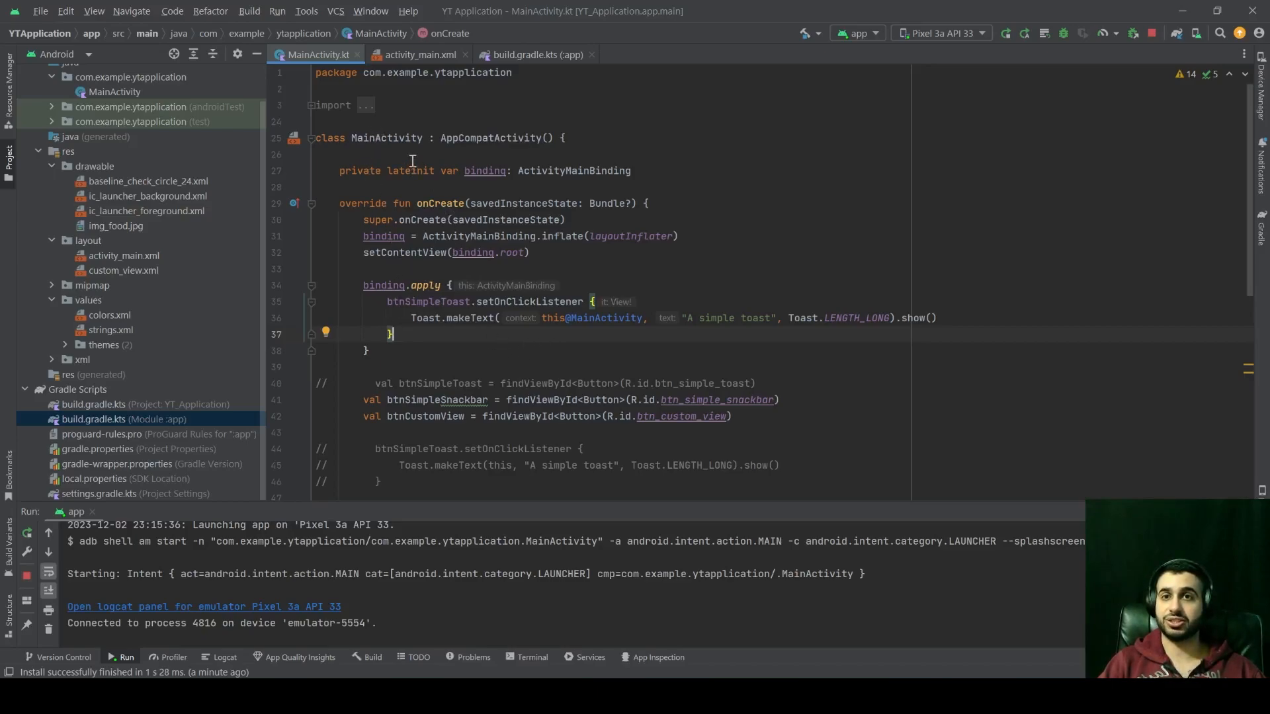
pyautogui.write('@V')
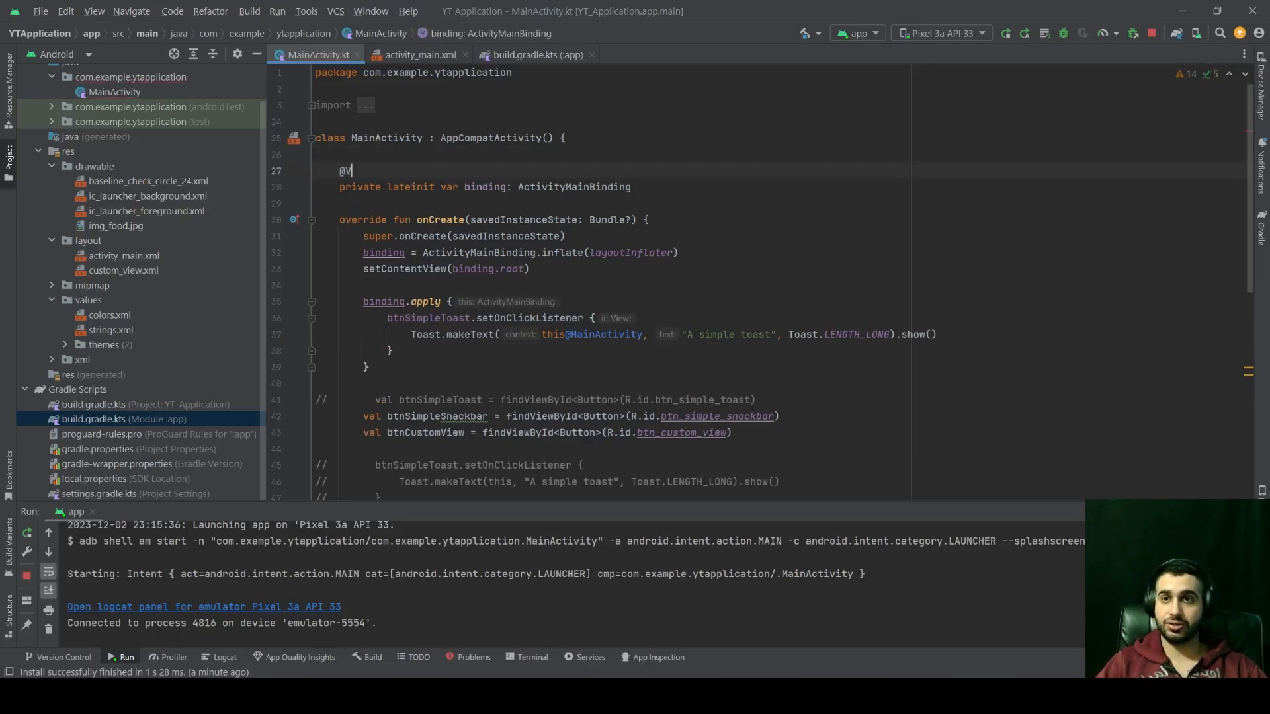
pyautogui.write('olatile')
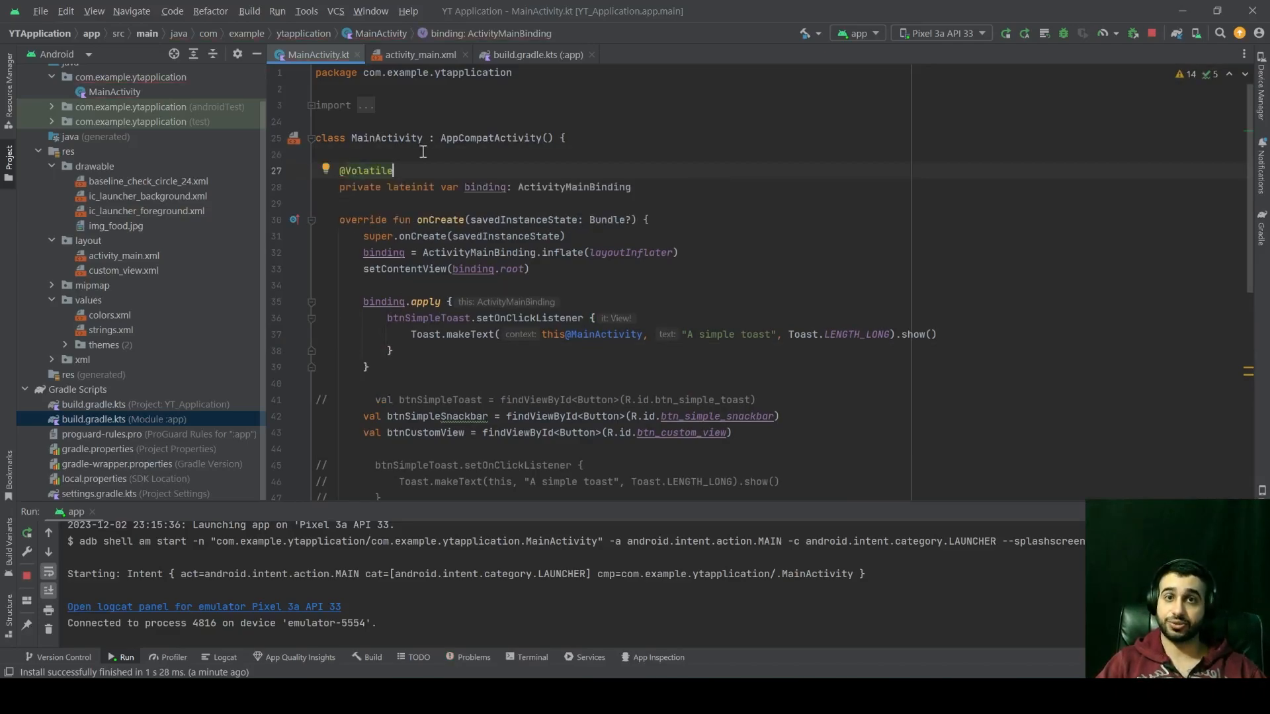